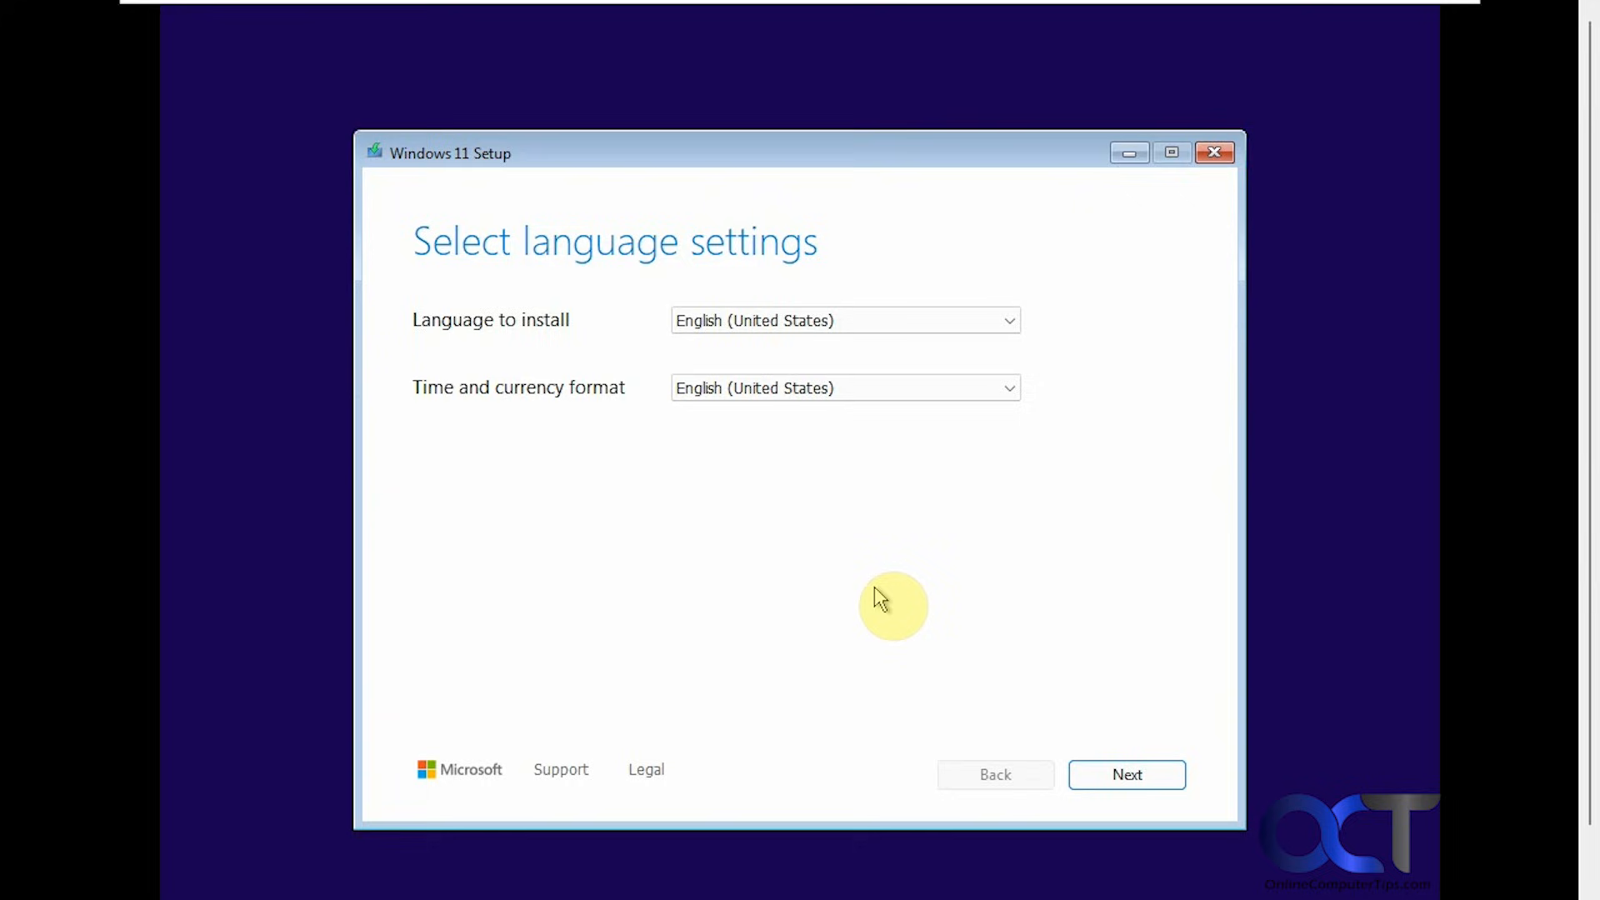
mouse_move(933, 591)
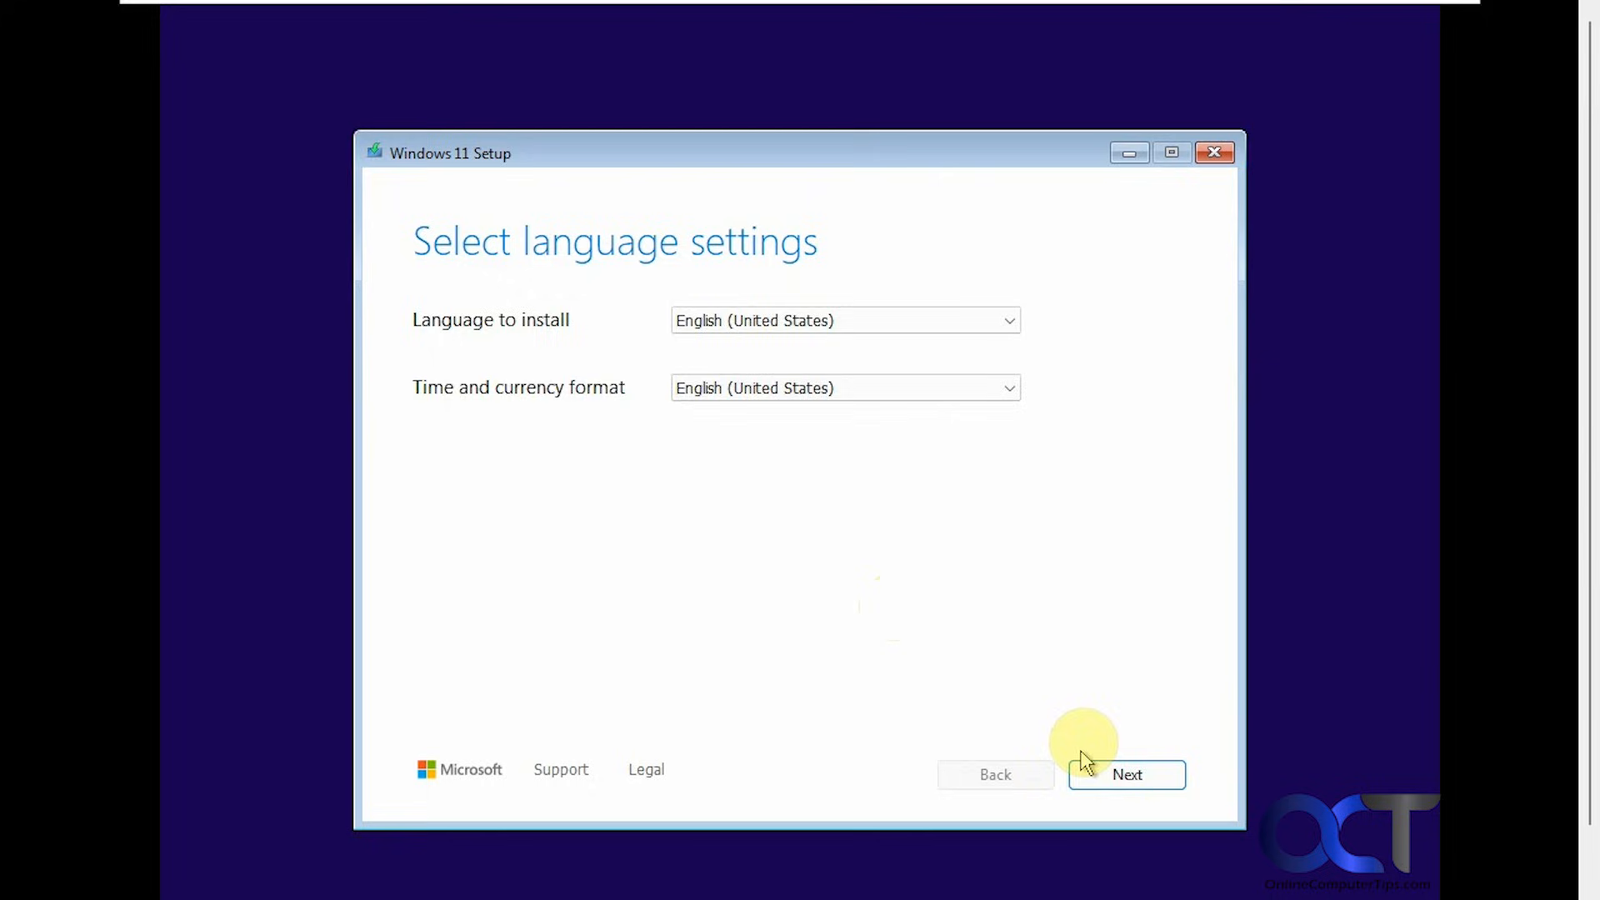
Step: Accept English (United States) language and US keyboard, and agree that everything will be deleted
left_click(1126, 774)
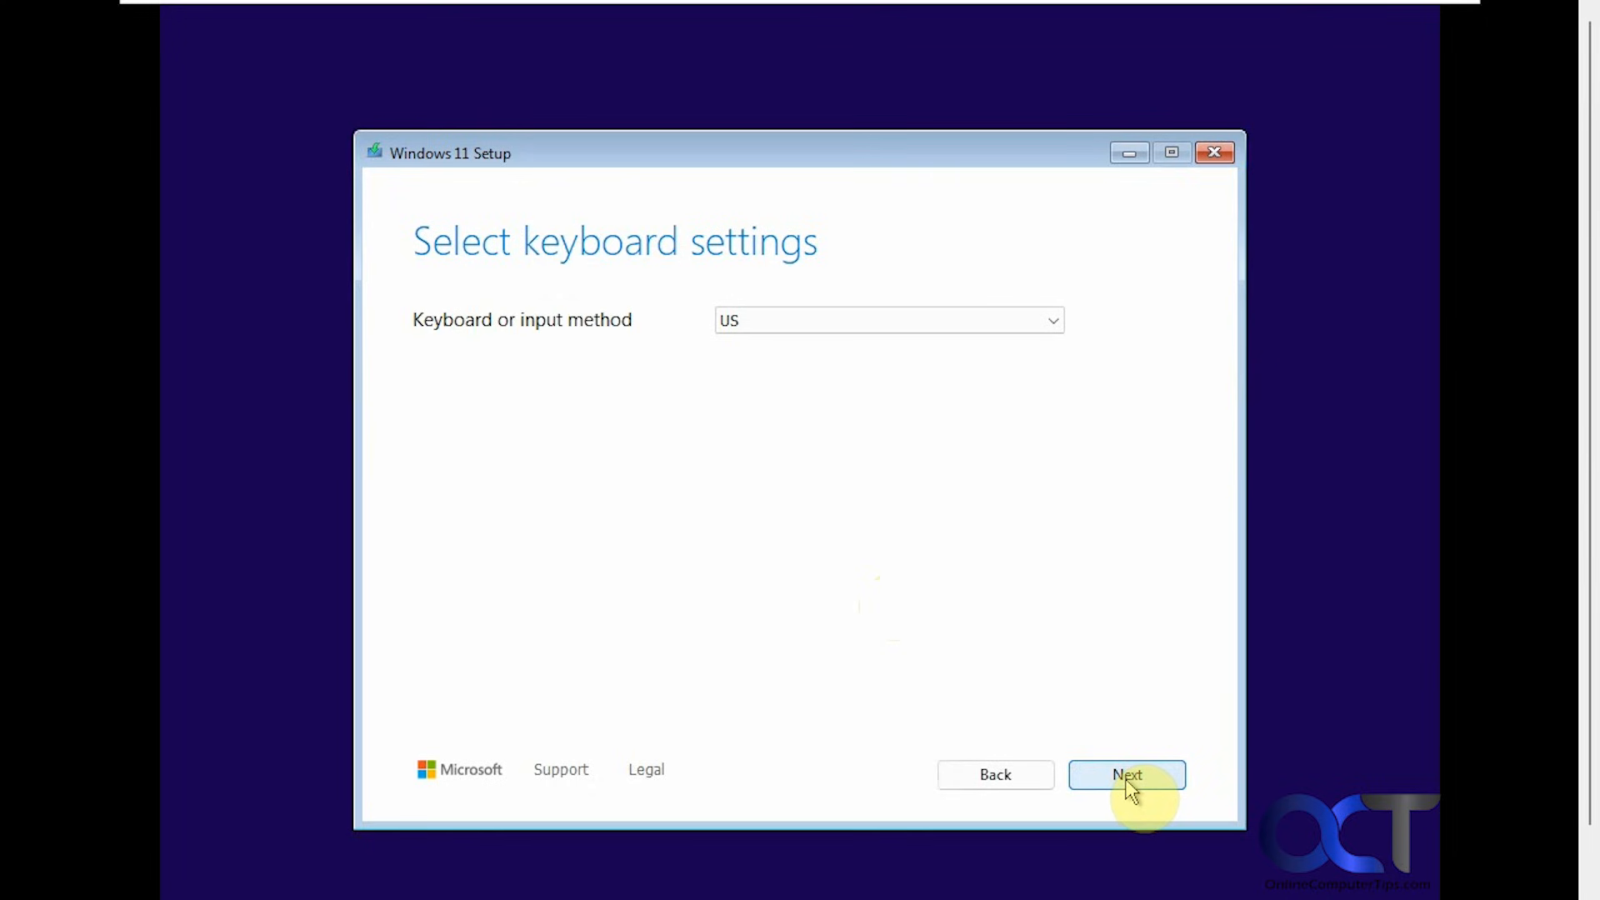
left_click(1127, 774)
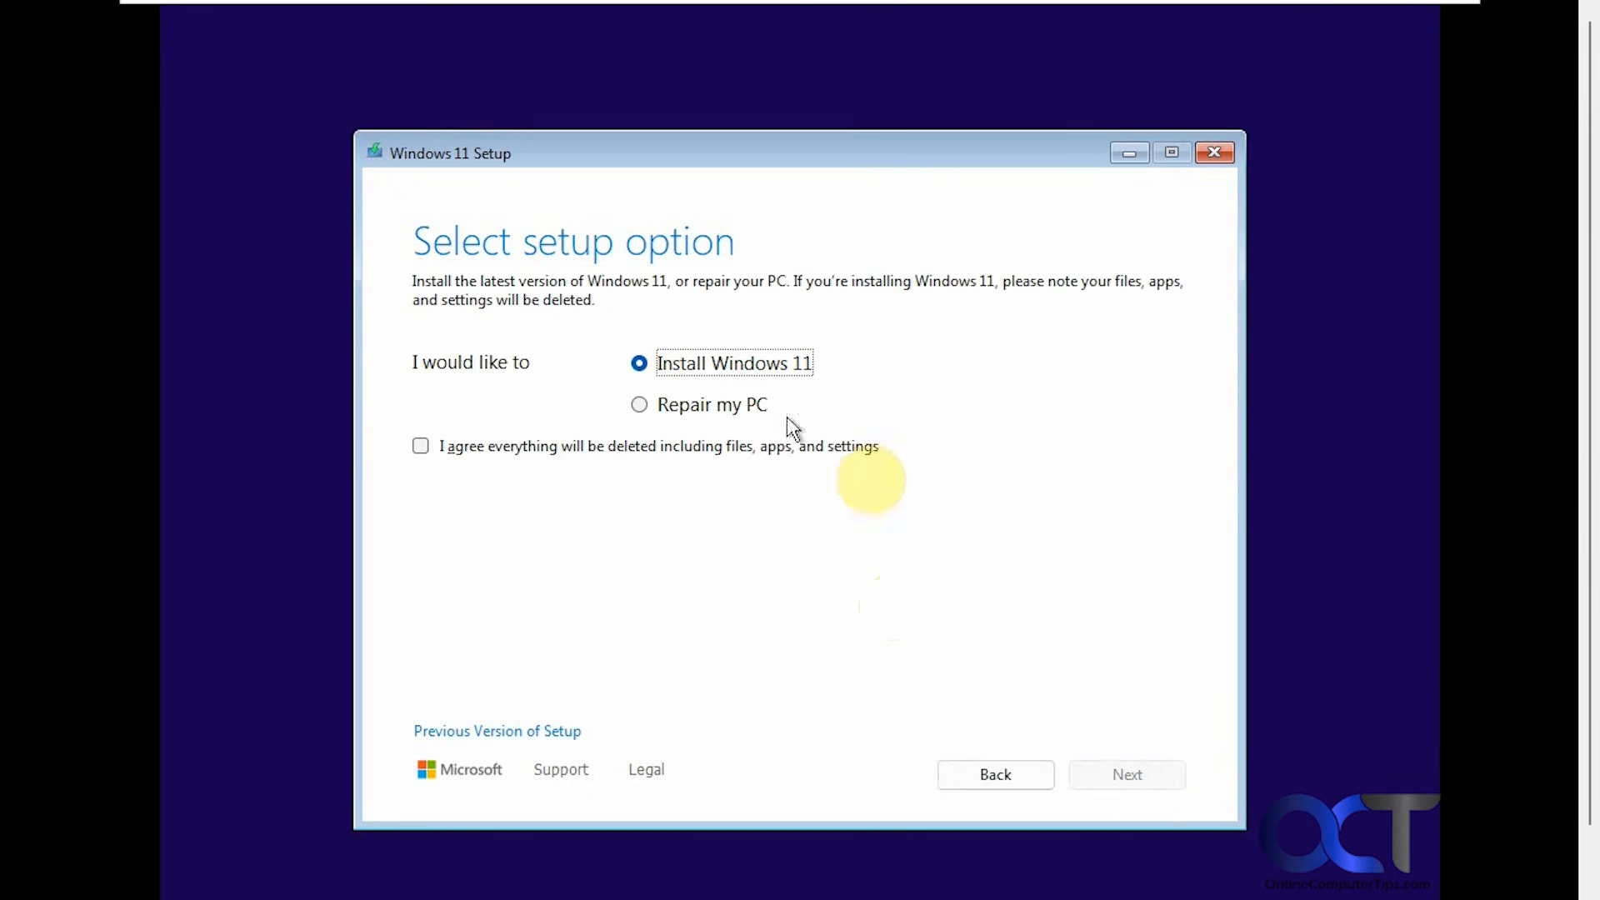
left_click(420, 446)
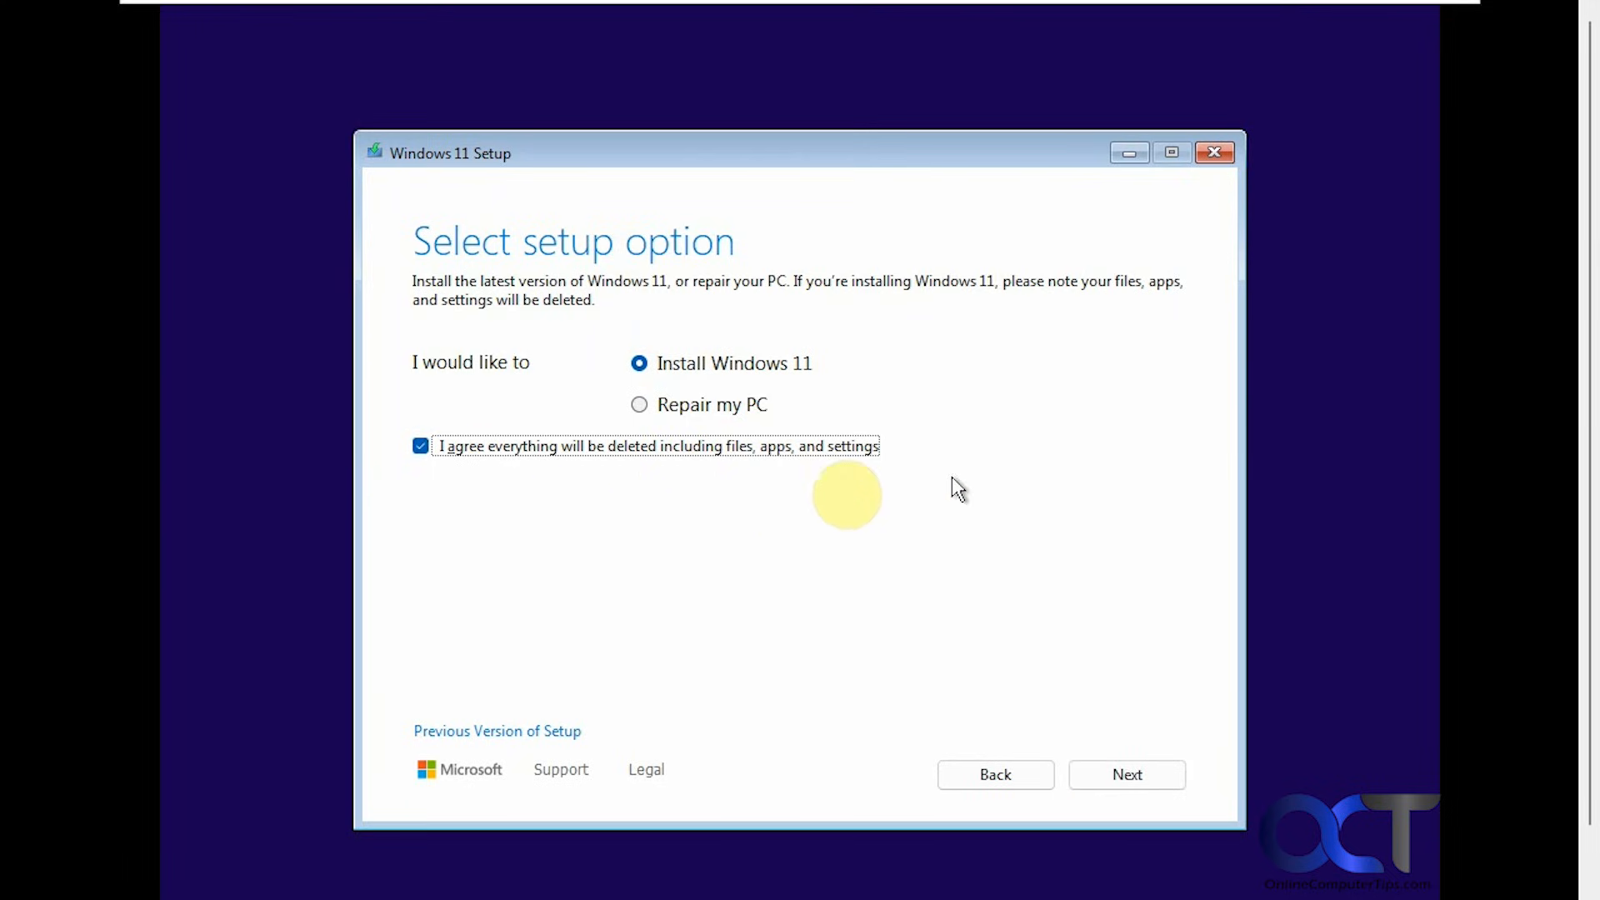
mouse_move(966, 494)
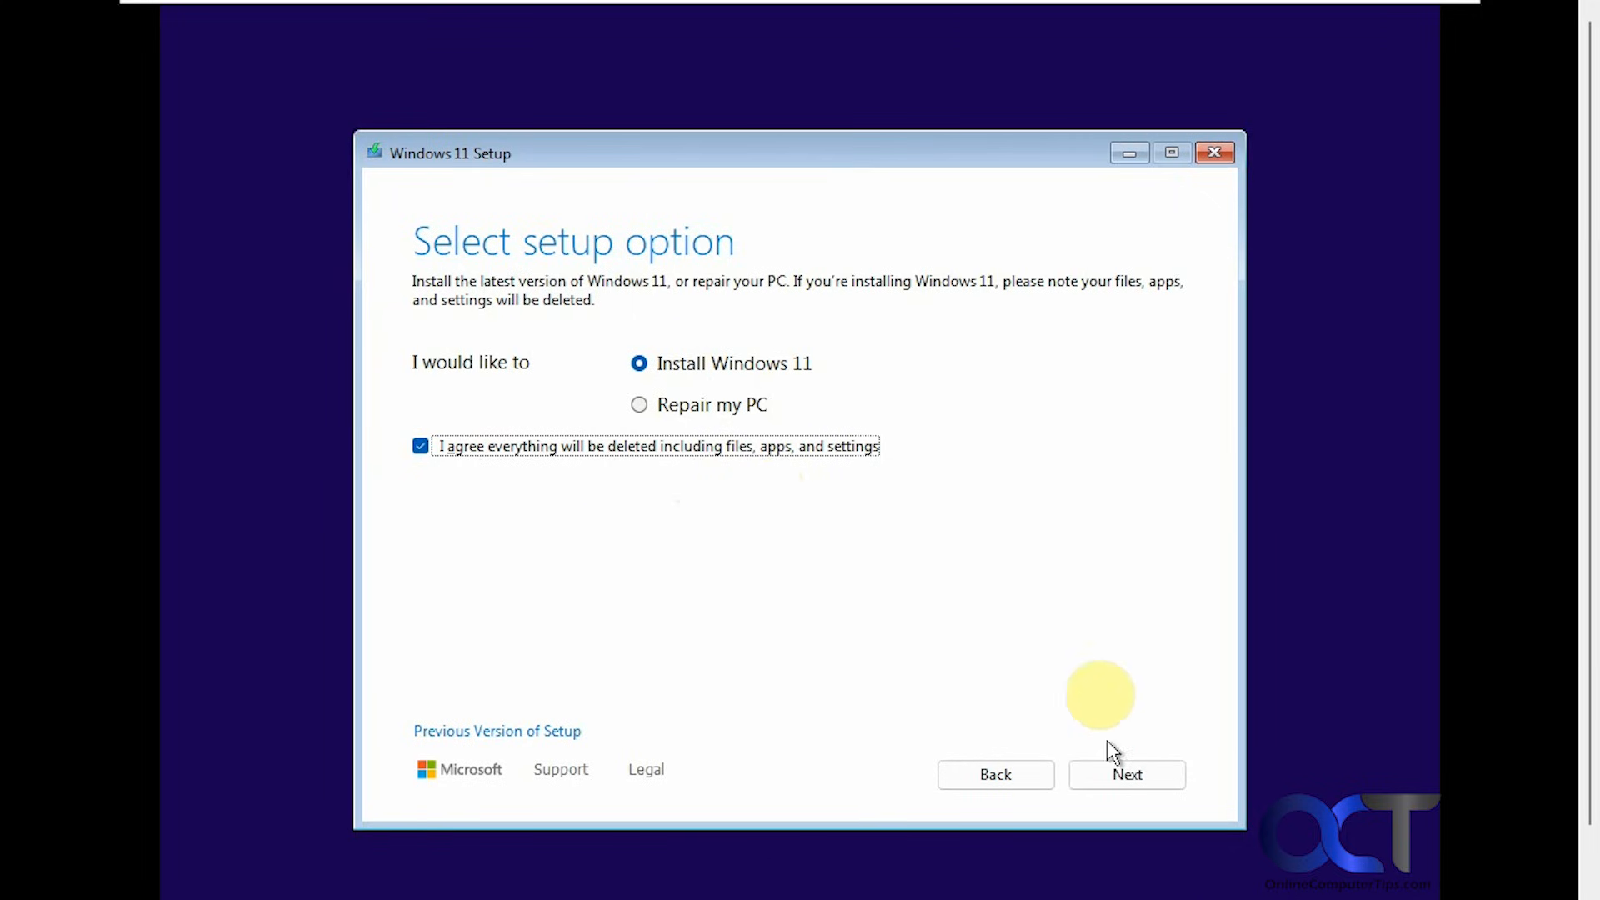
Step: Skip the product key, choose Windows 11 Home, and accept the license terms
left_click(1125, 774)
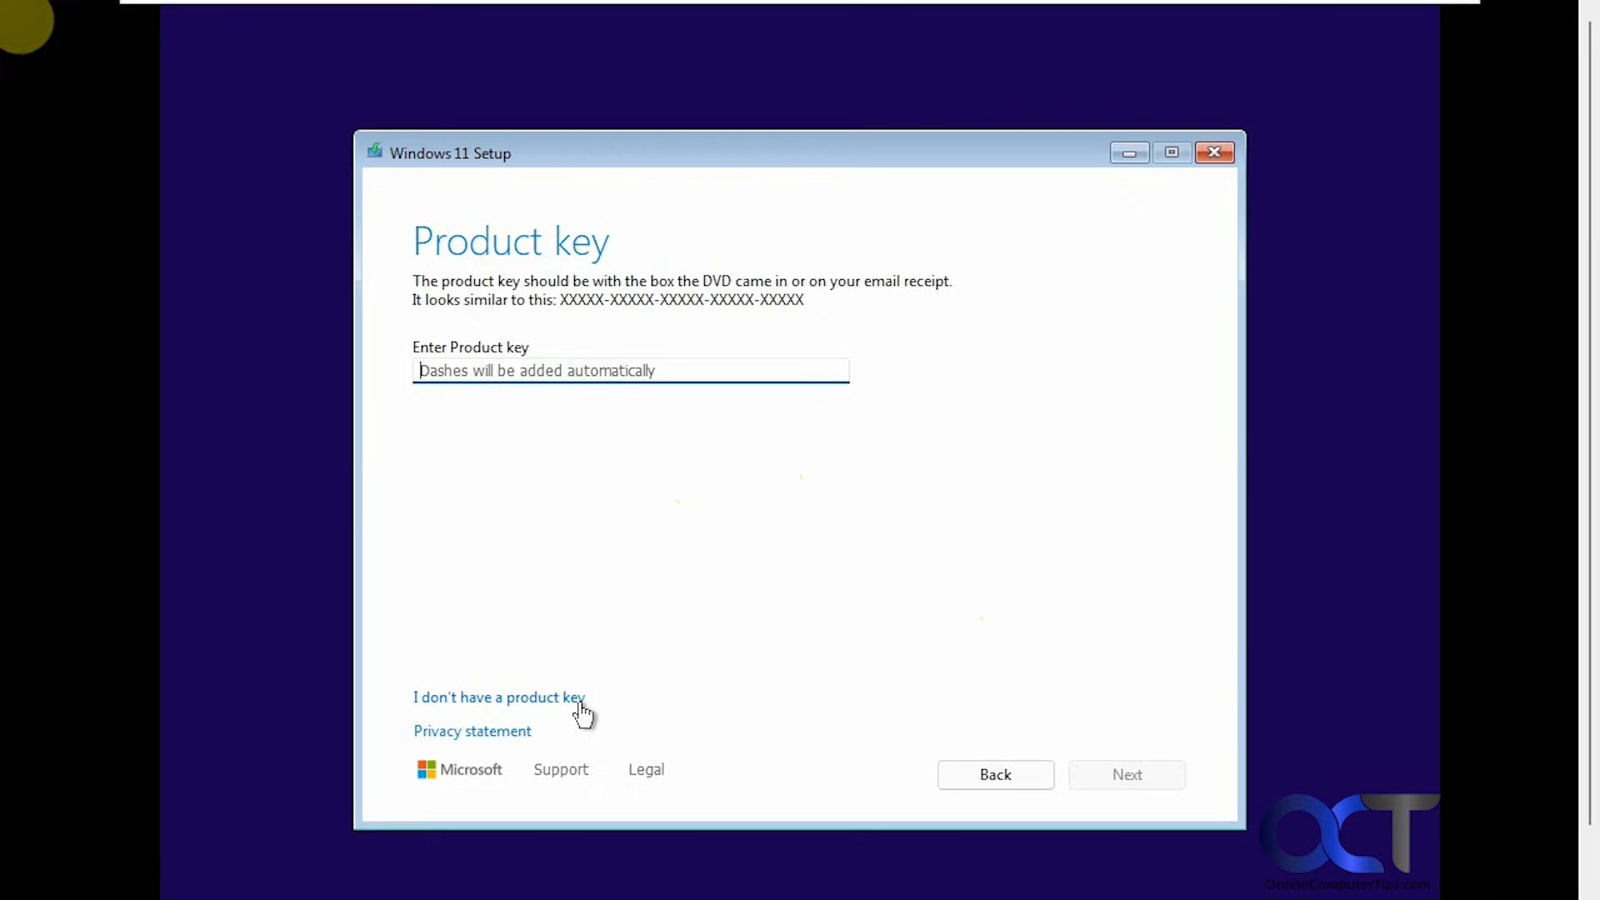
left_click(499, 697)
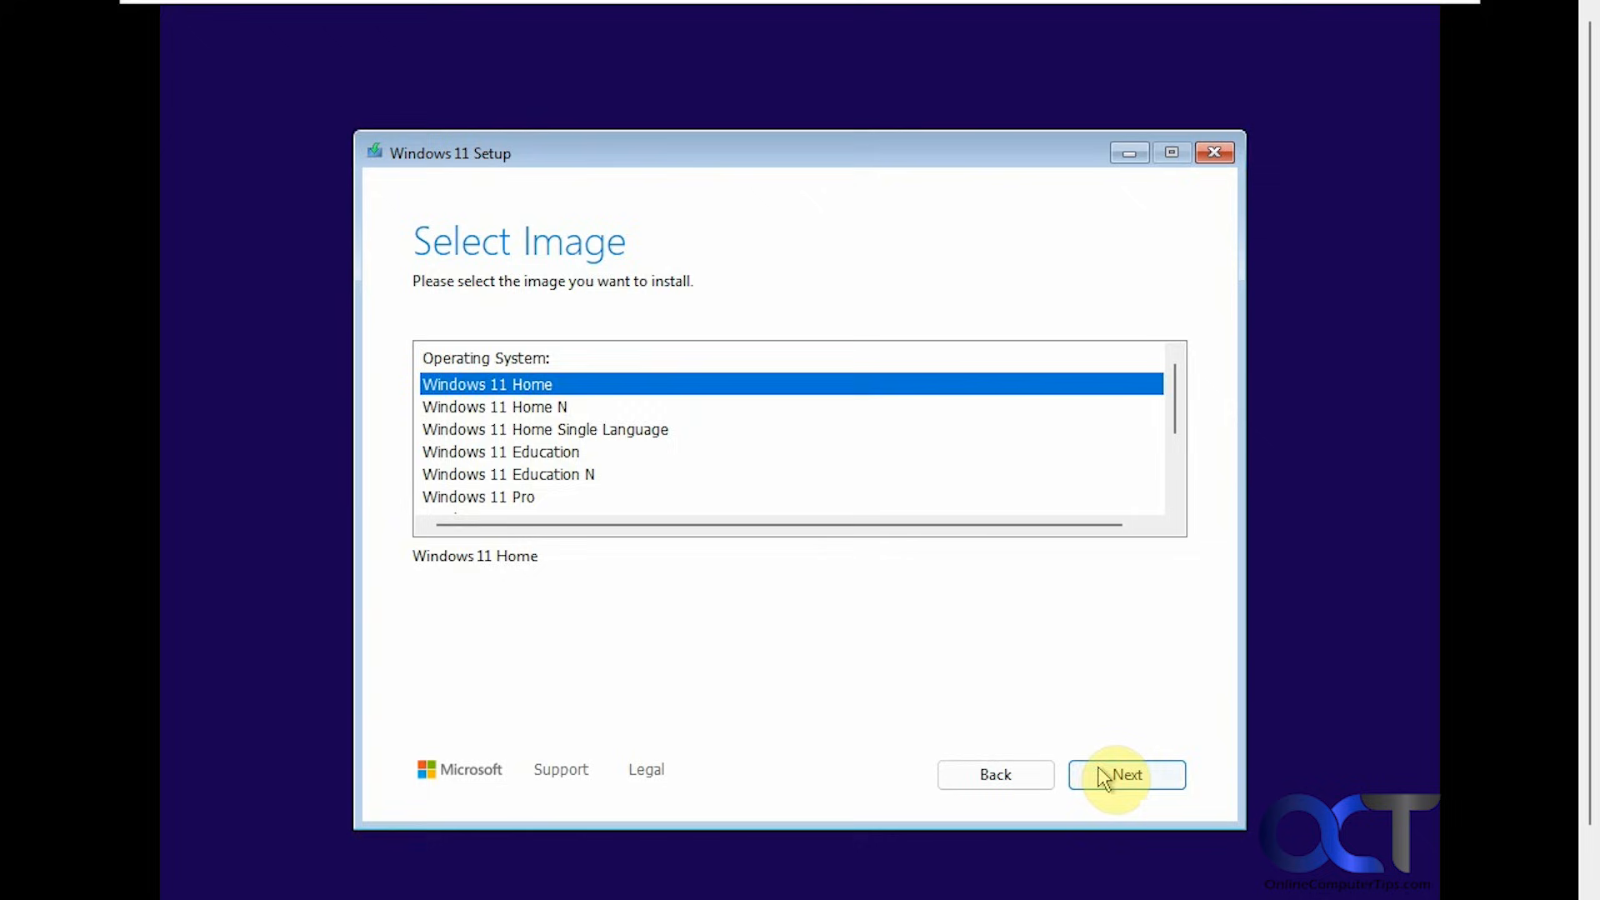
left_click(1126, 774)
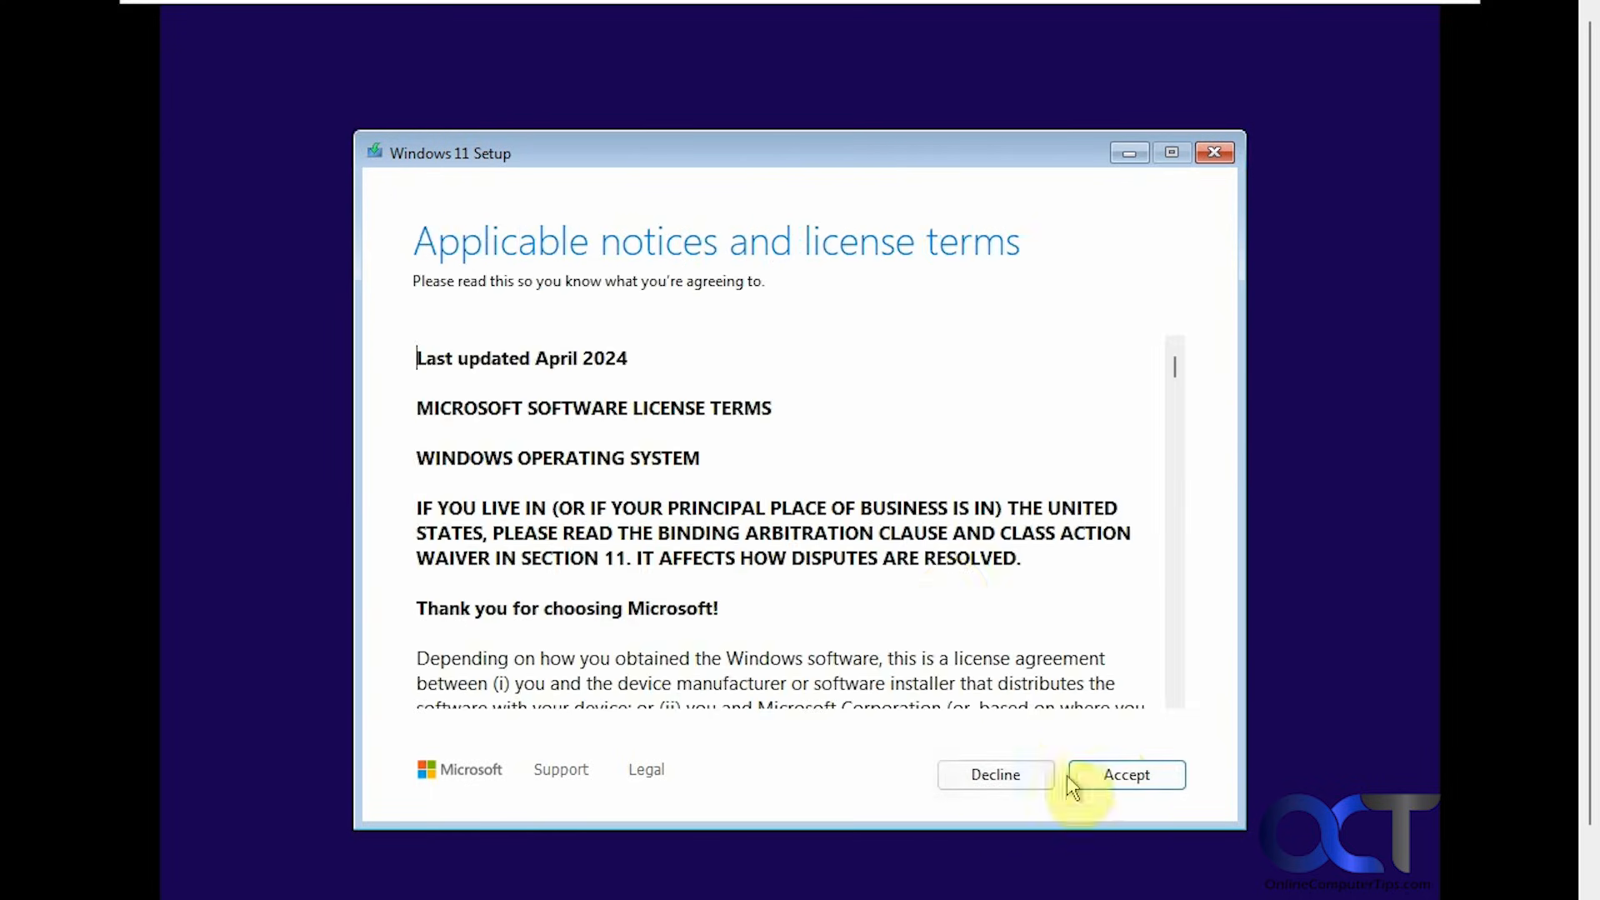
left_click(1126, 774)
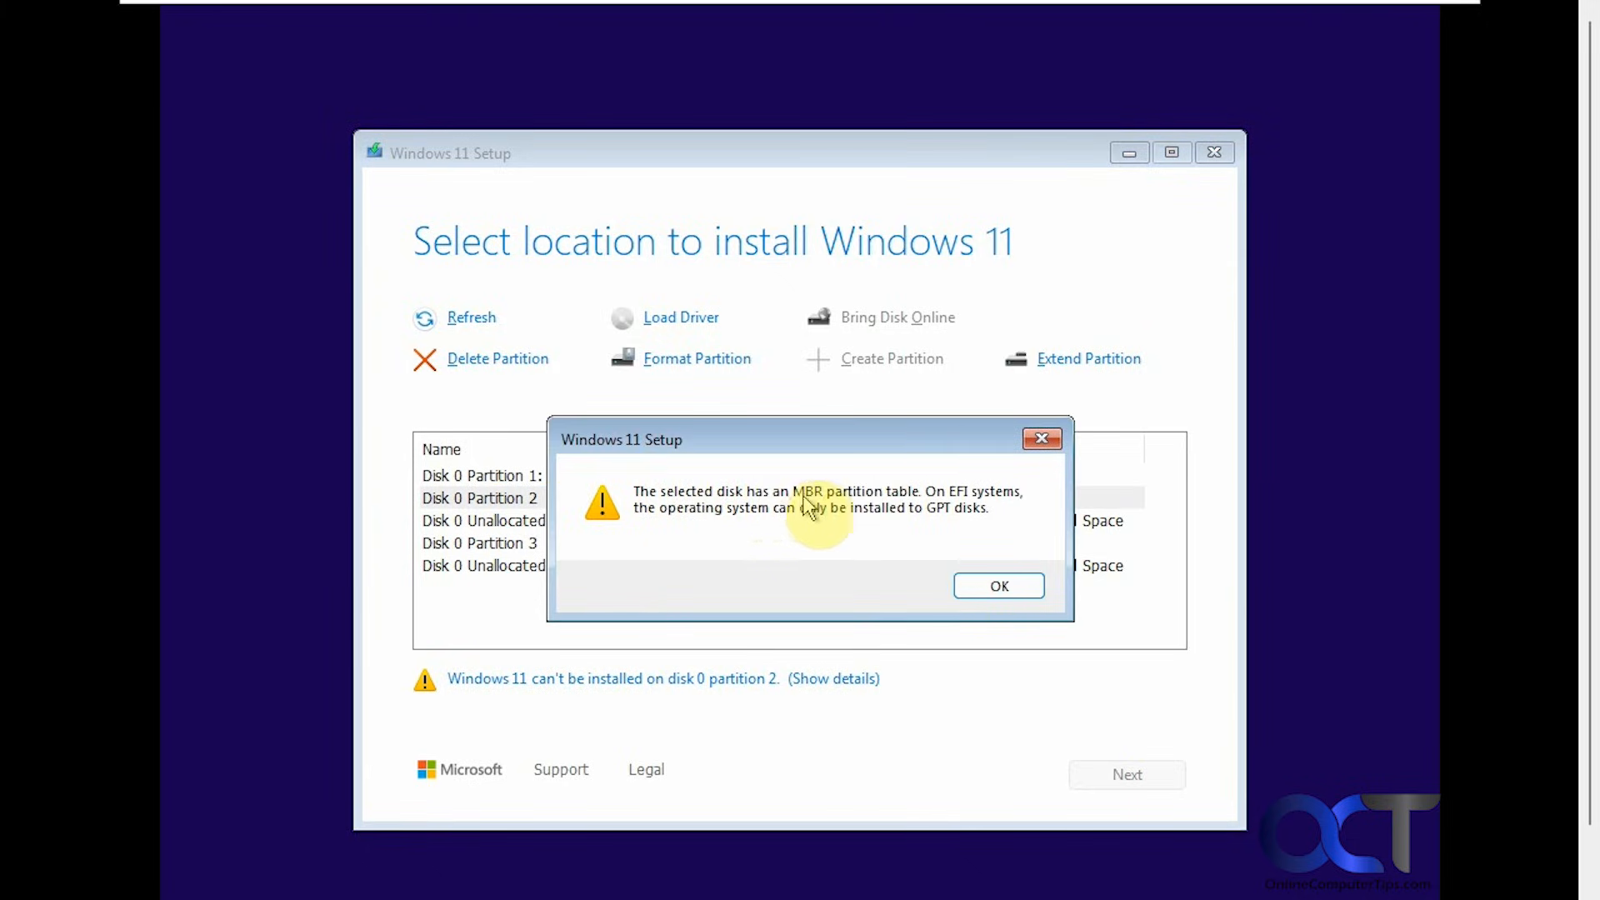
mouse_move(974, 510)
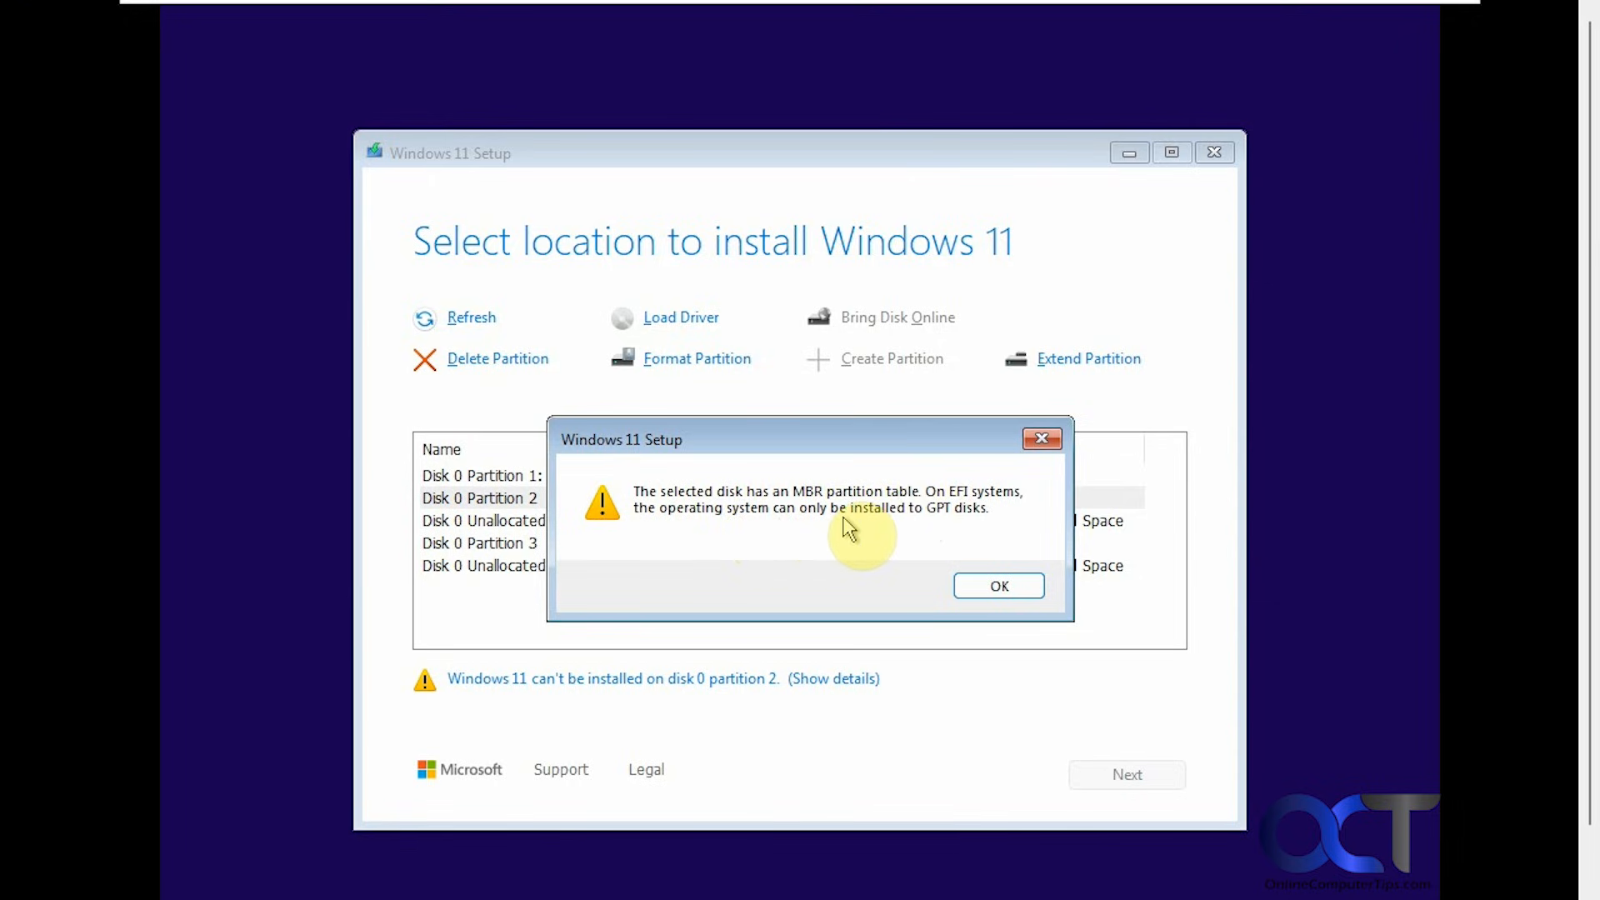
mouse_move(977, 537)
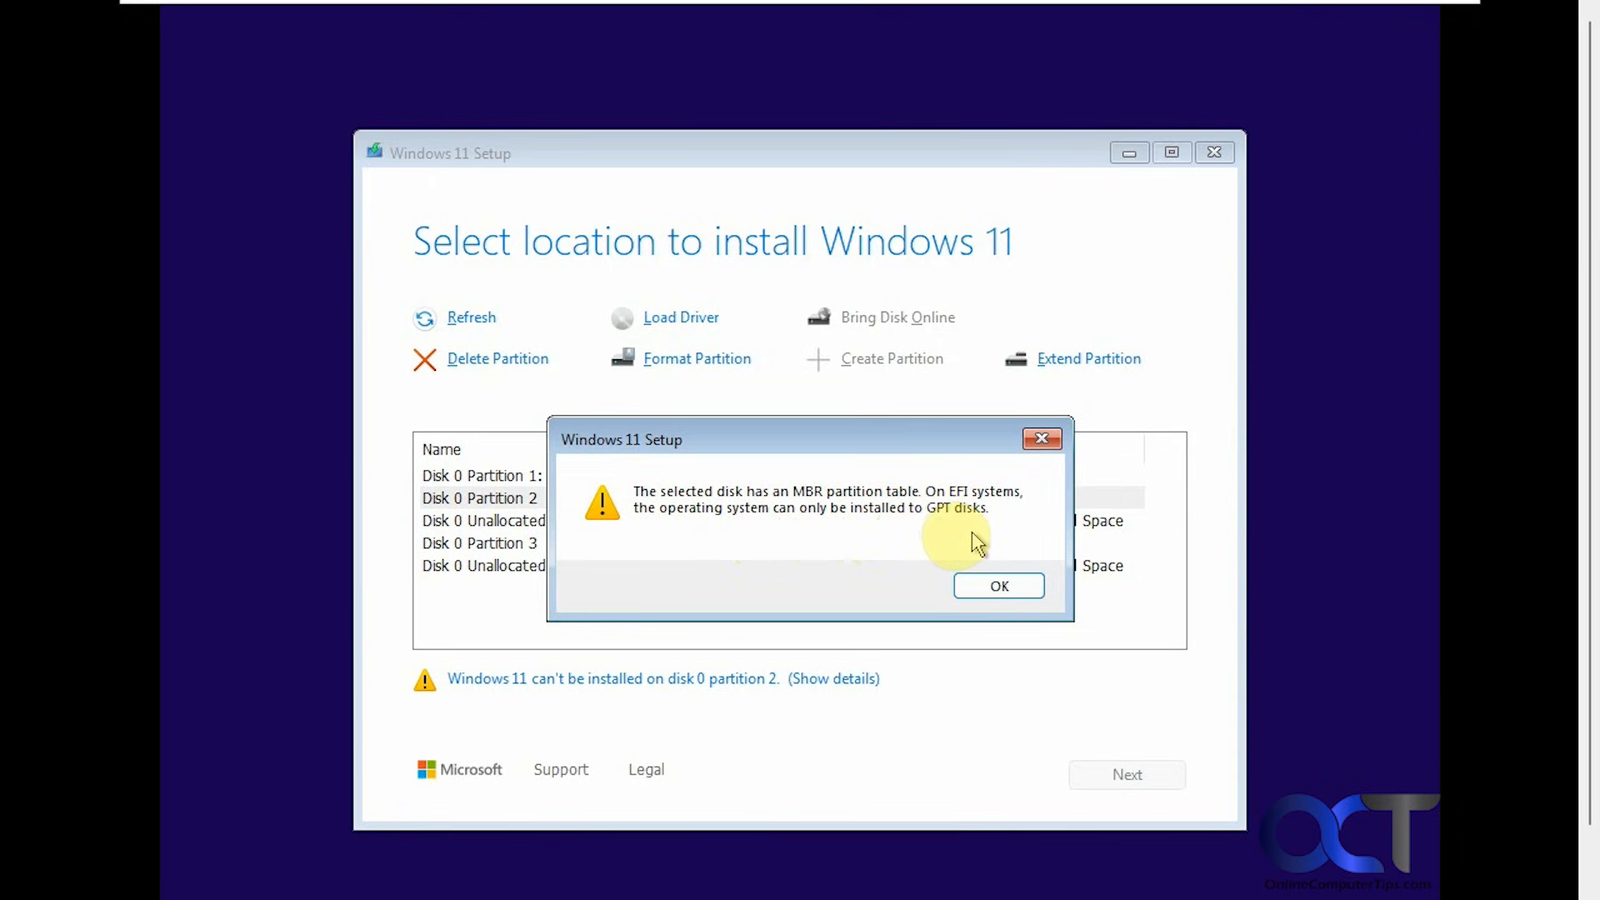
Step: Dismiss the warning that disk 0 uses an MBR partition table
left_click(998, 585)
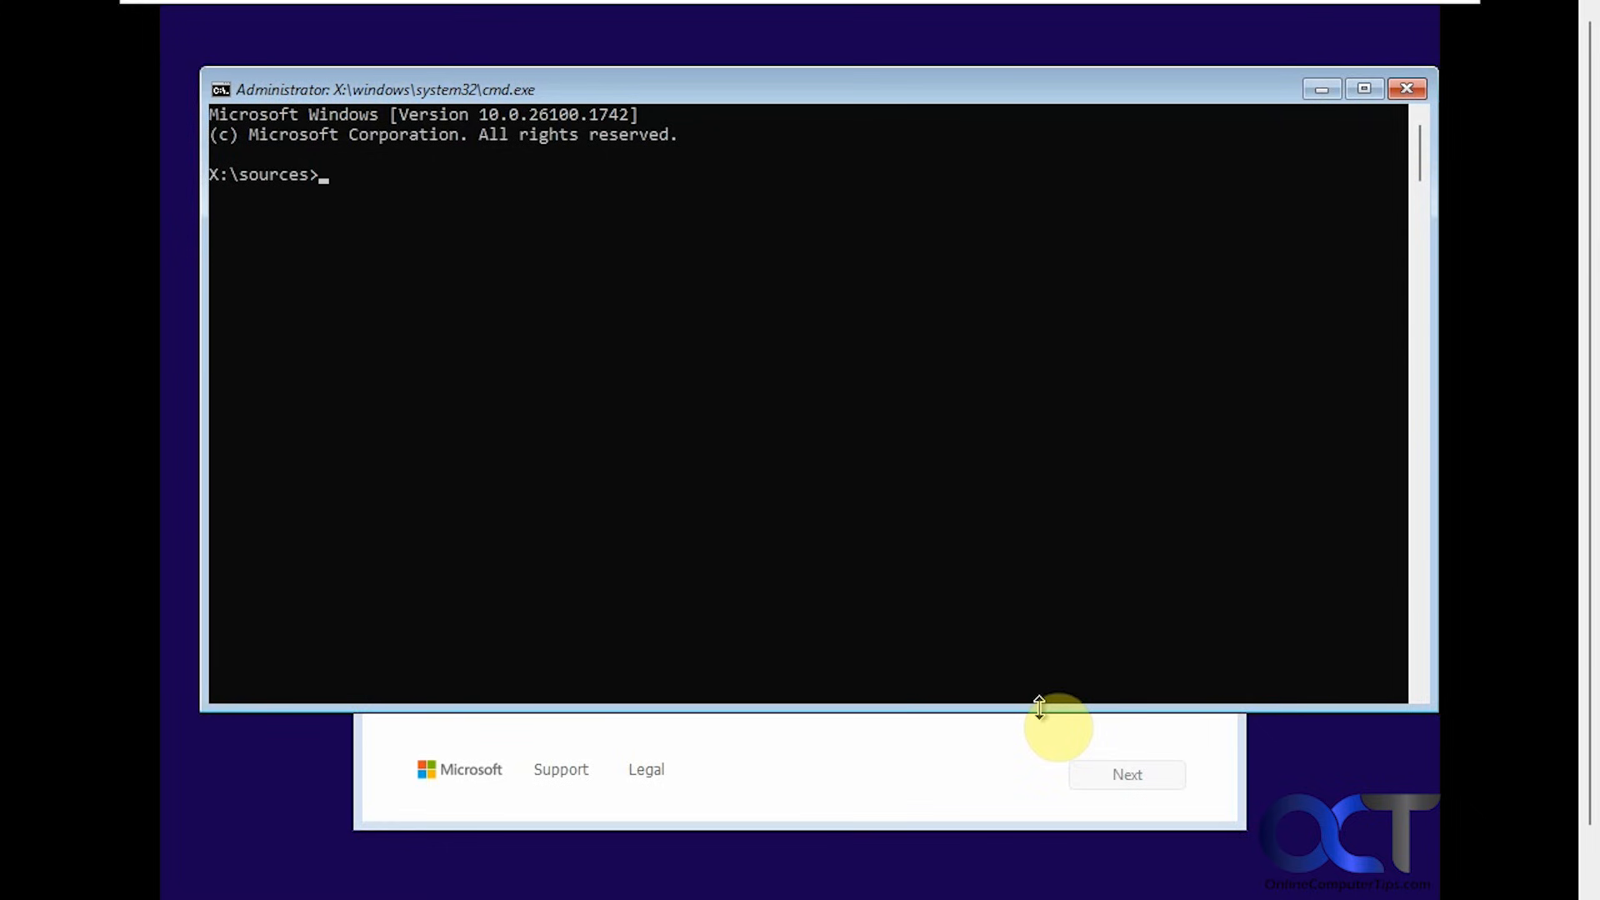
Step: In diskpart, list disks, select disk 0, clean it, convert to GPT, and exit
type("diskpart")
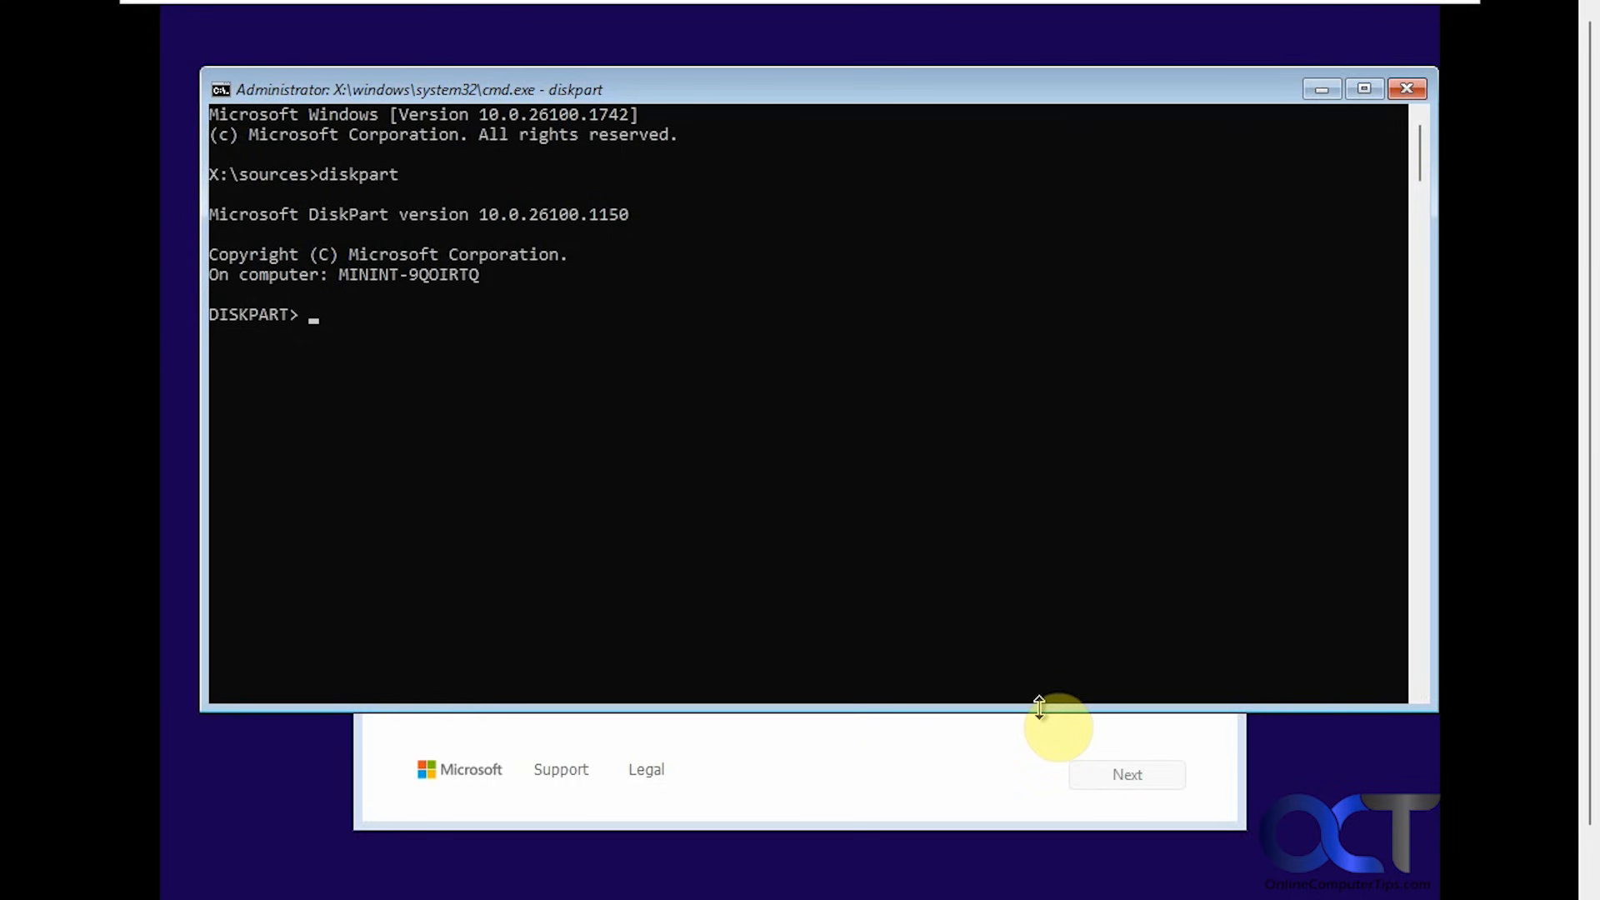
type("list disk")
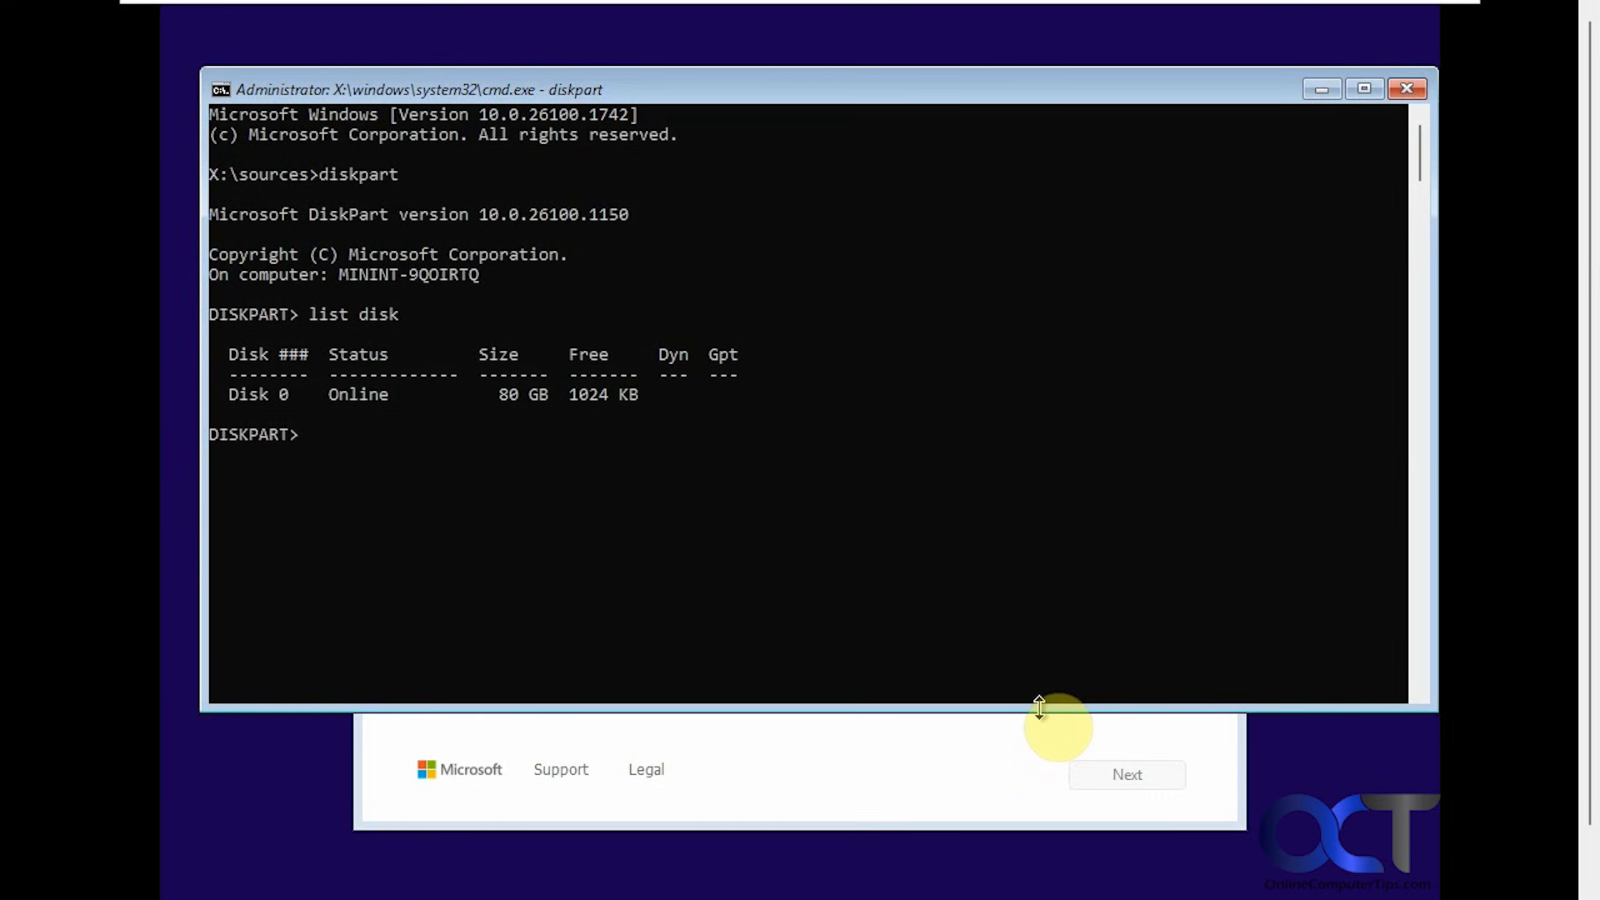
type("select disk 0")
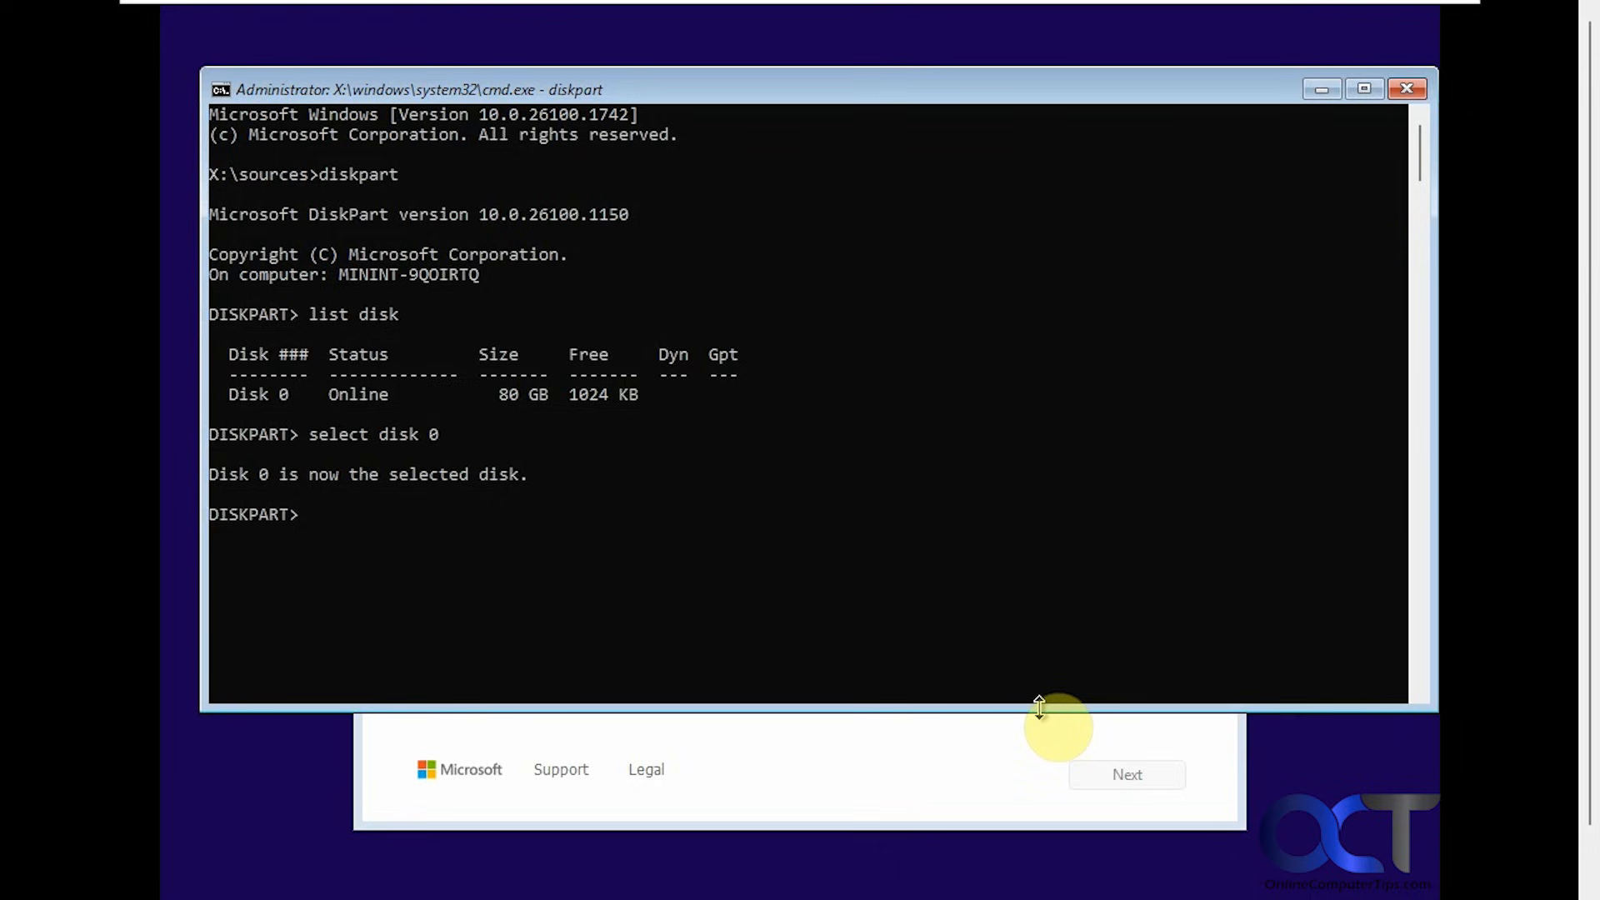
type("clean")
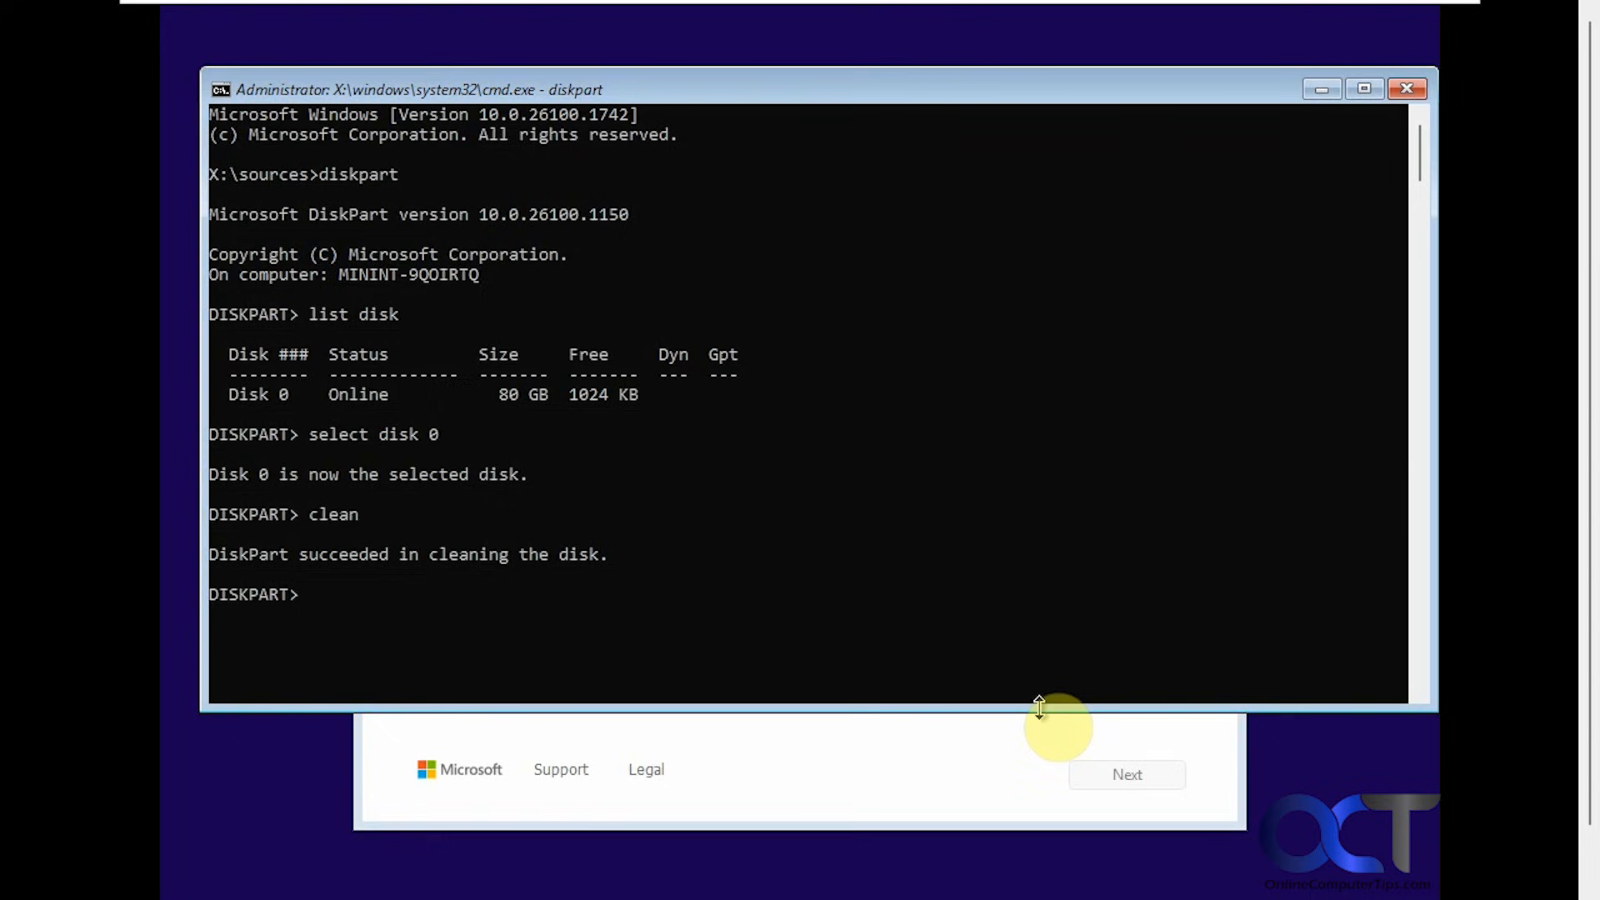
type("convert gpt")
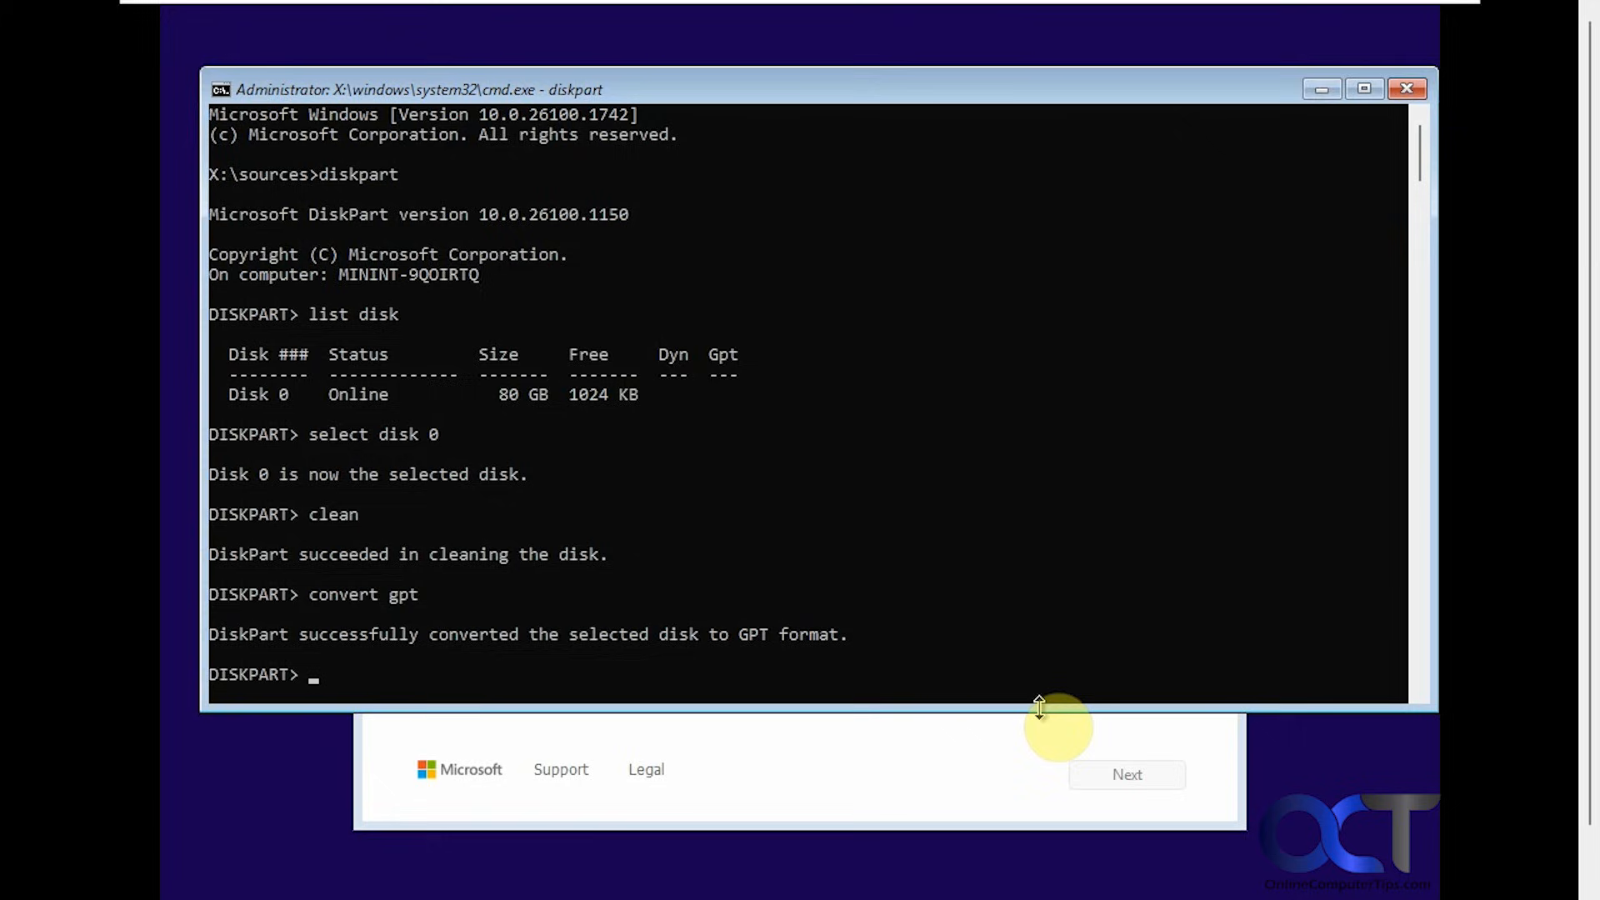
type("exit")
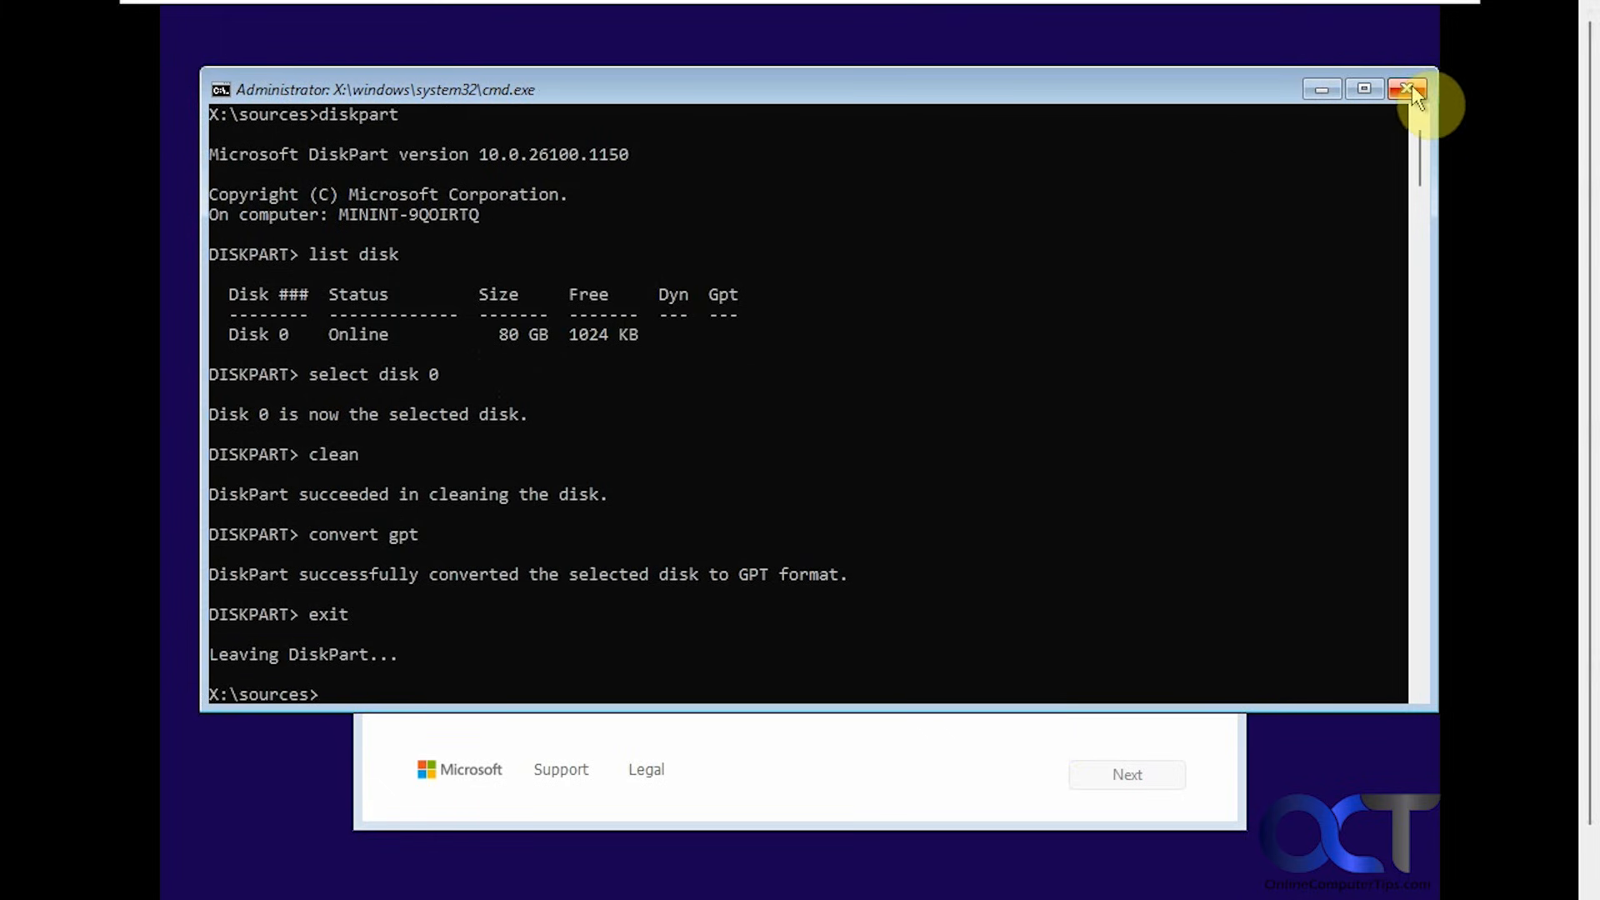
Step: Return to Setup, refresh the disk list, and continue with the 80 GB unallocated space
left_click(1408, 90)
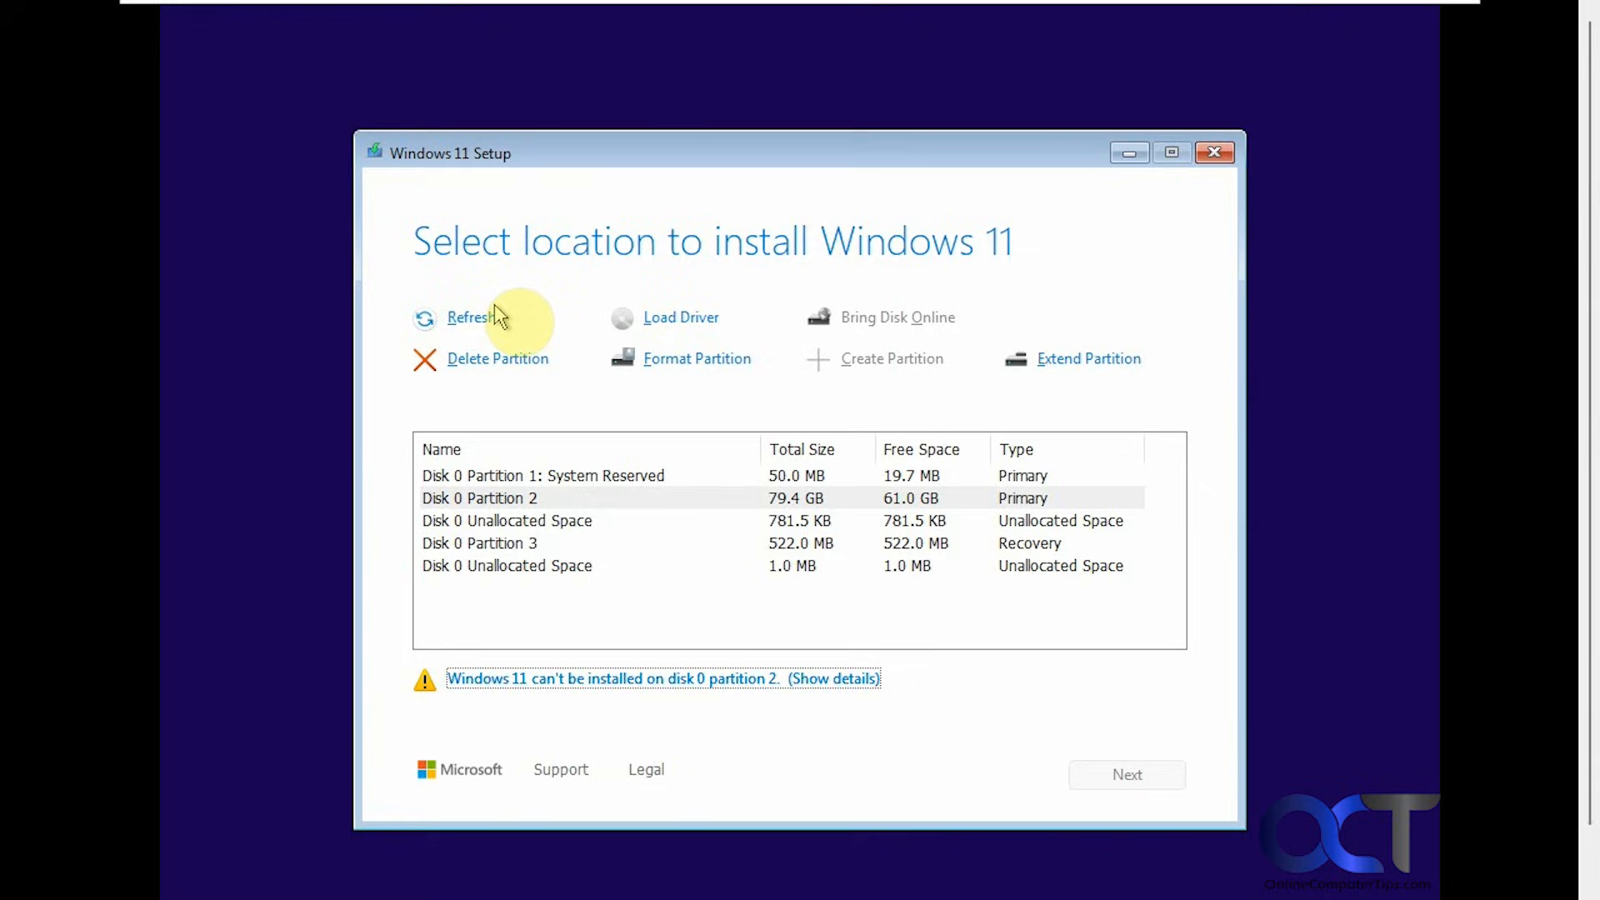
left_click(469, 317)
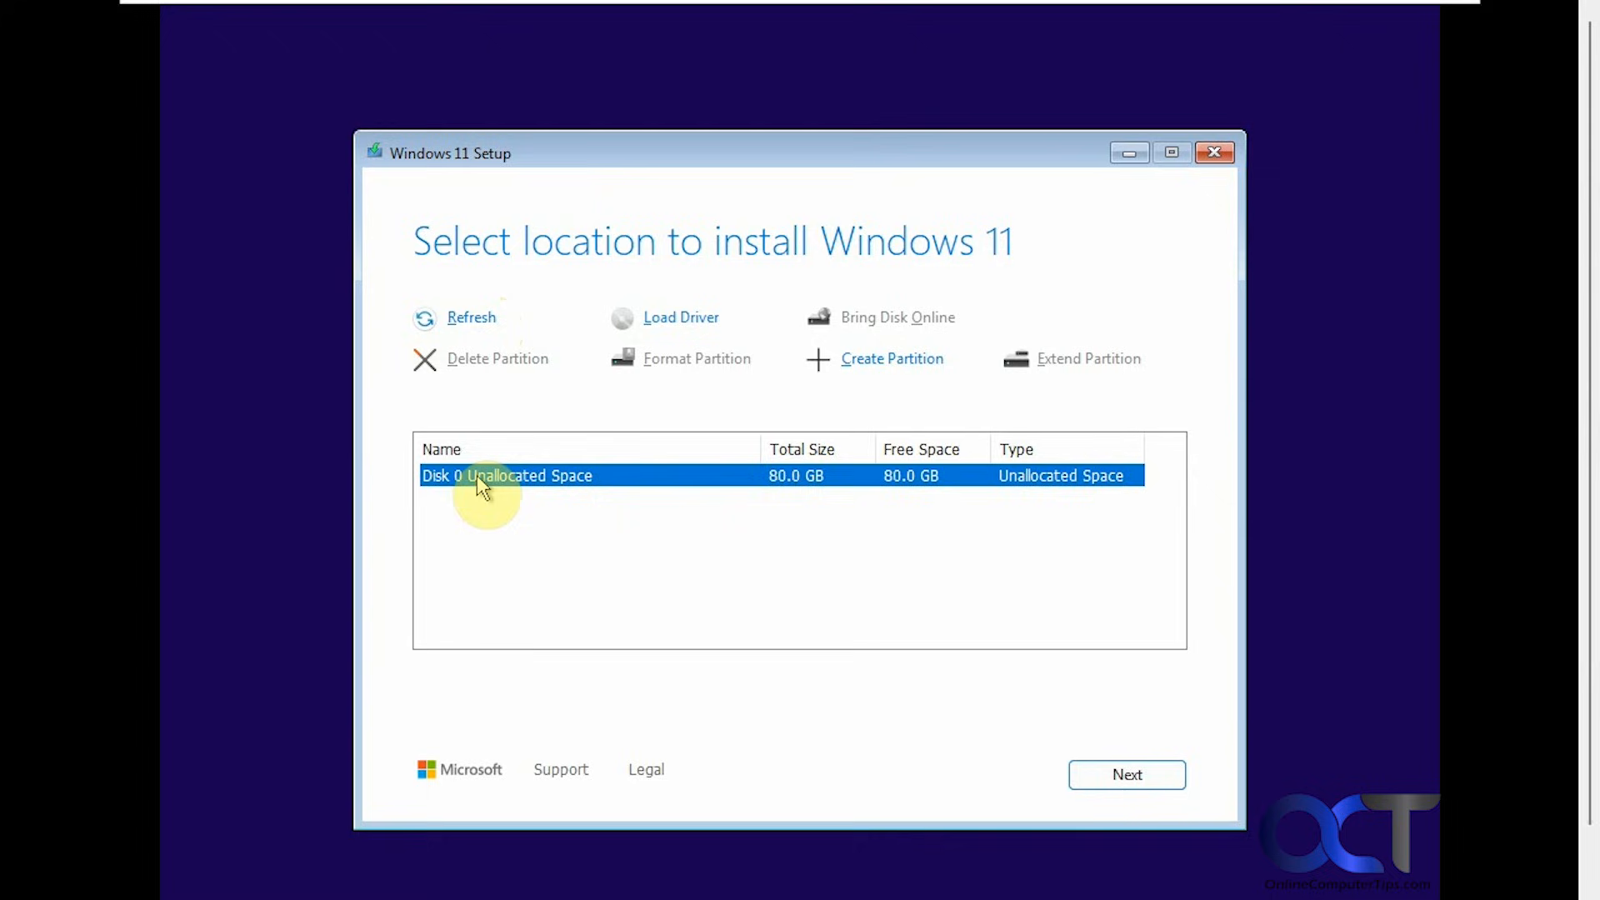
mouse_move(821, 485)
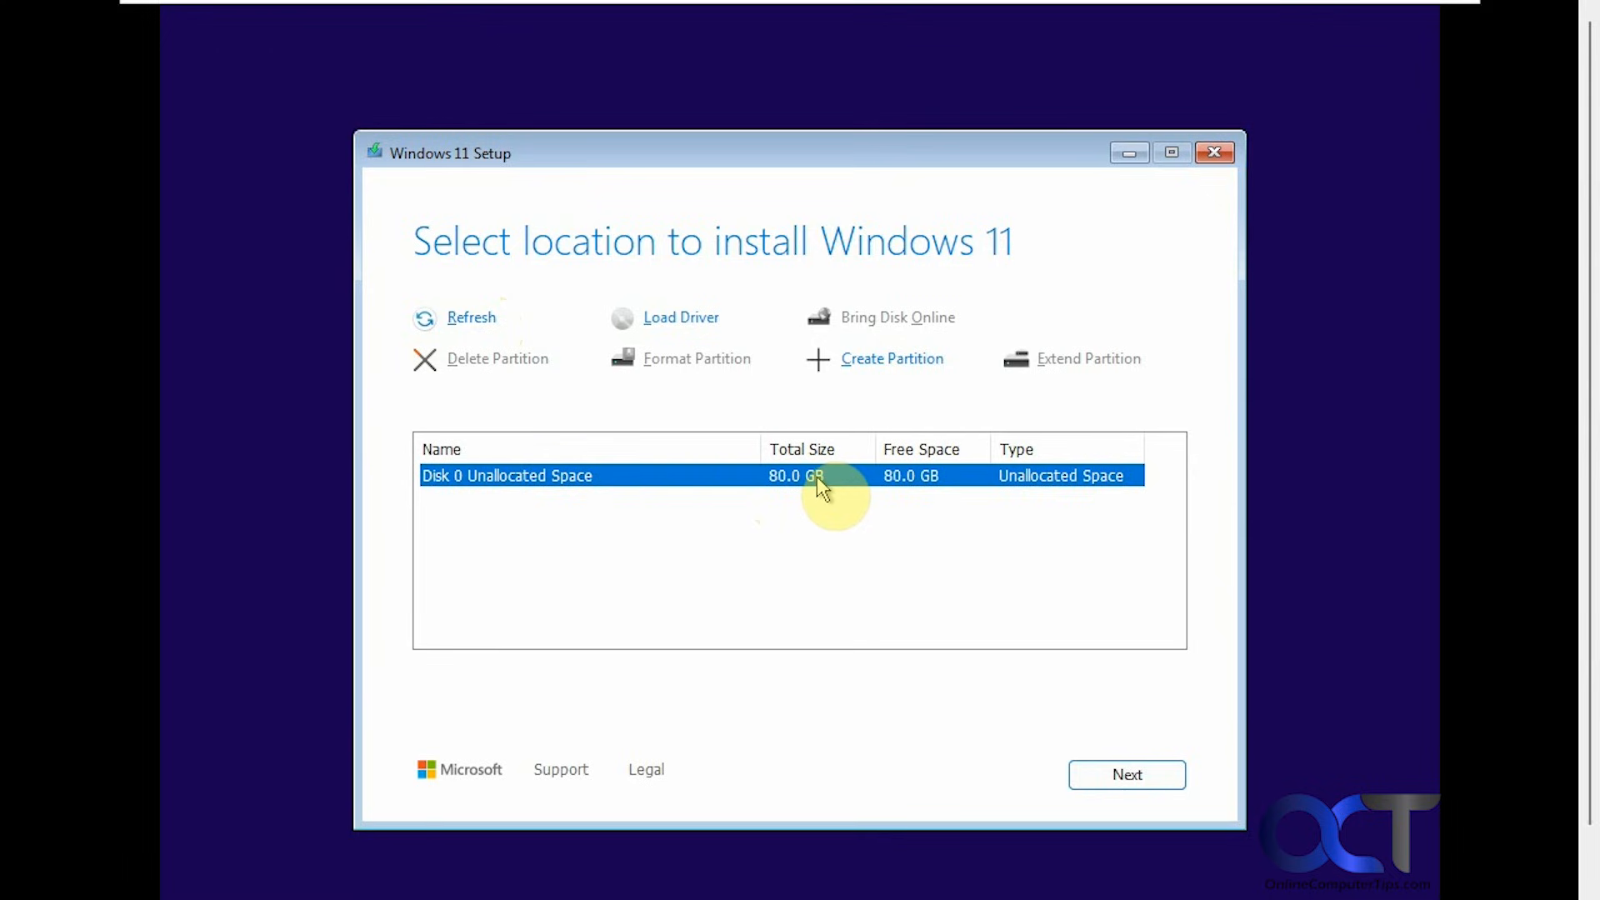
mouse_move(1031, 496)
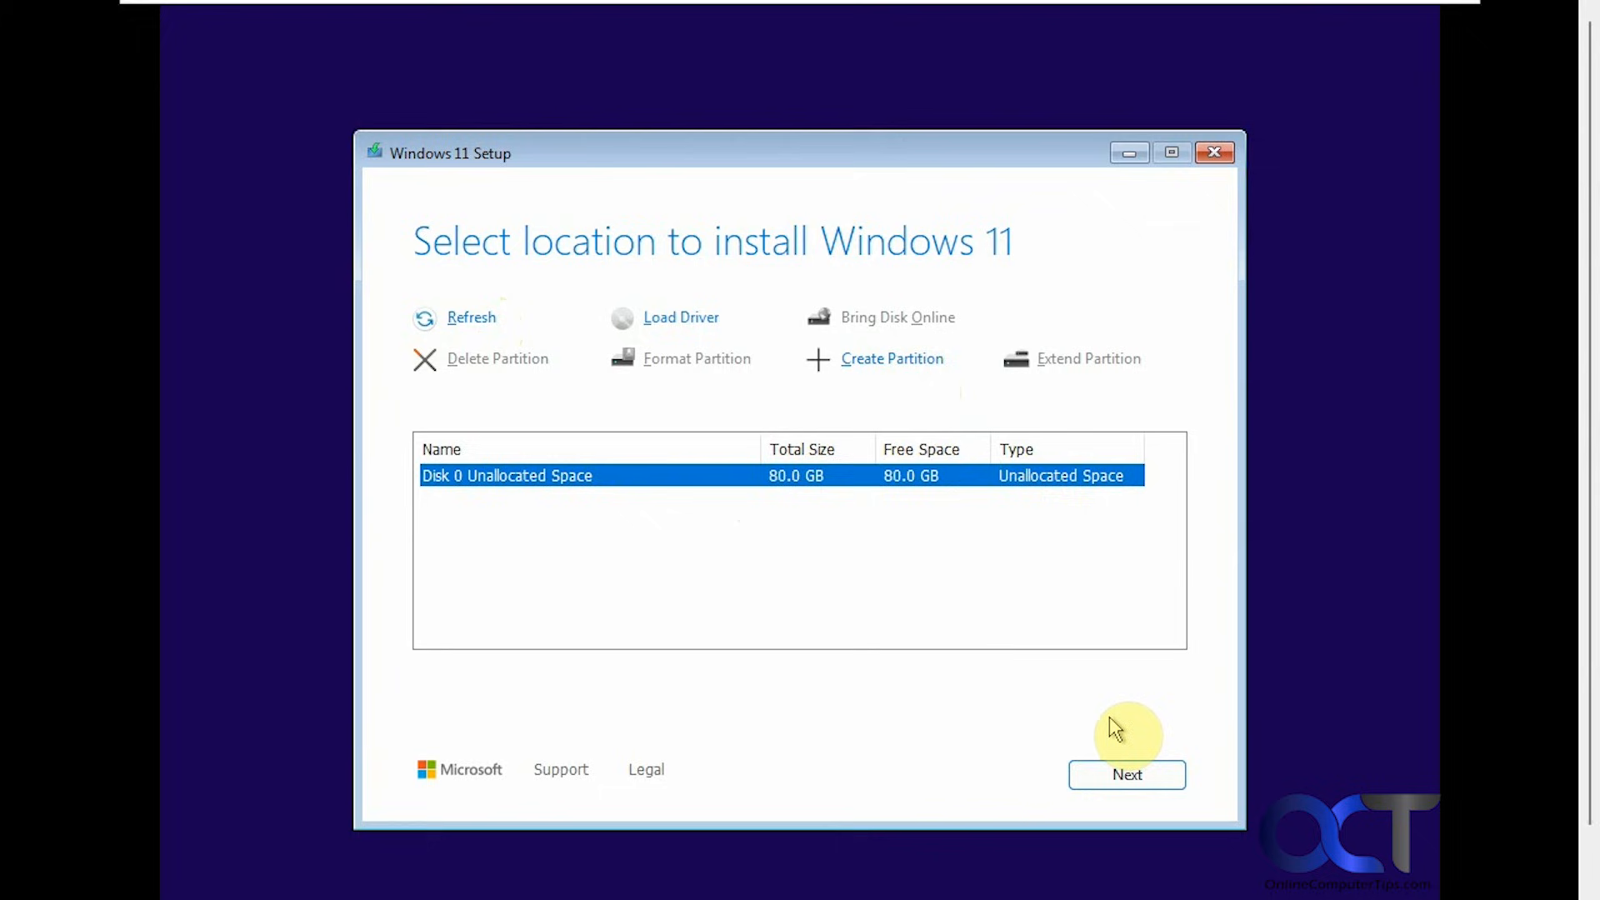
left_click(1126, 774)
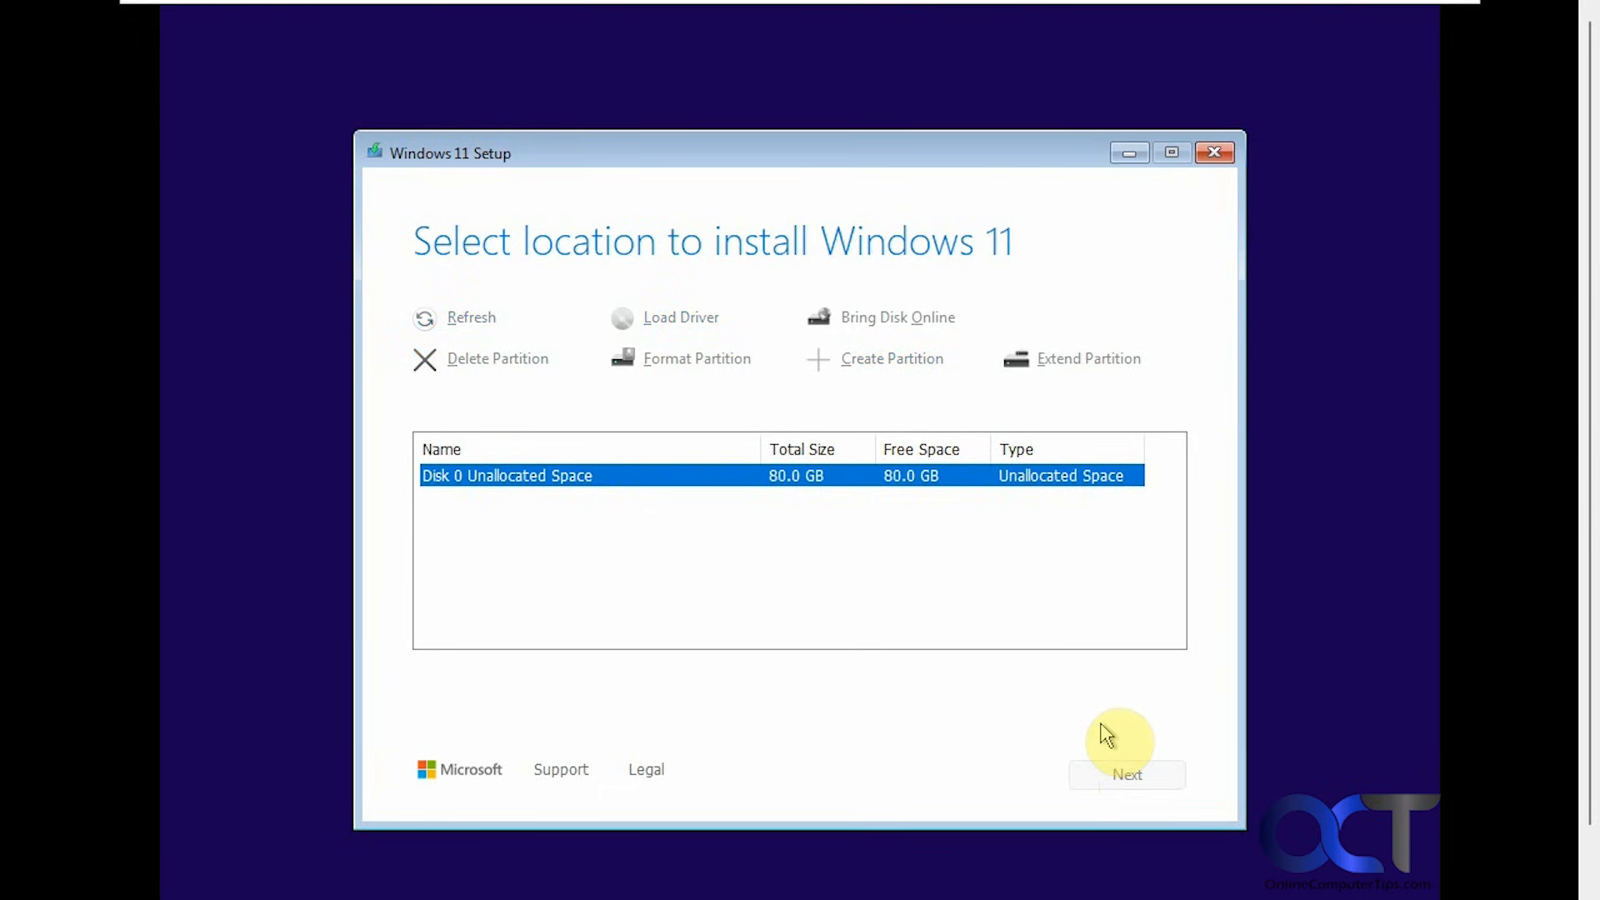
left_click(1126, 774)
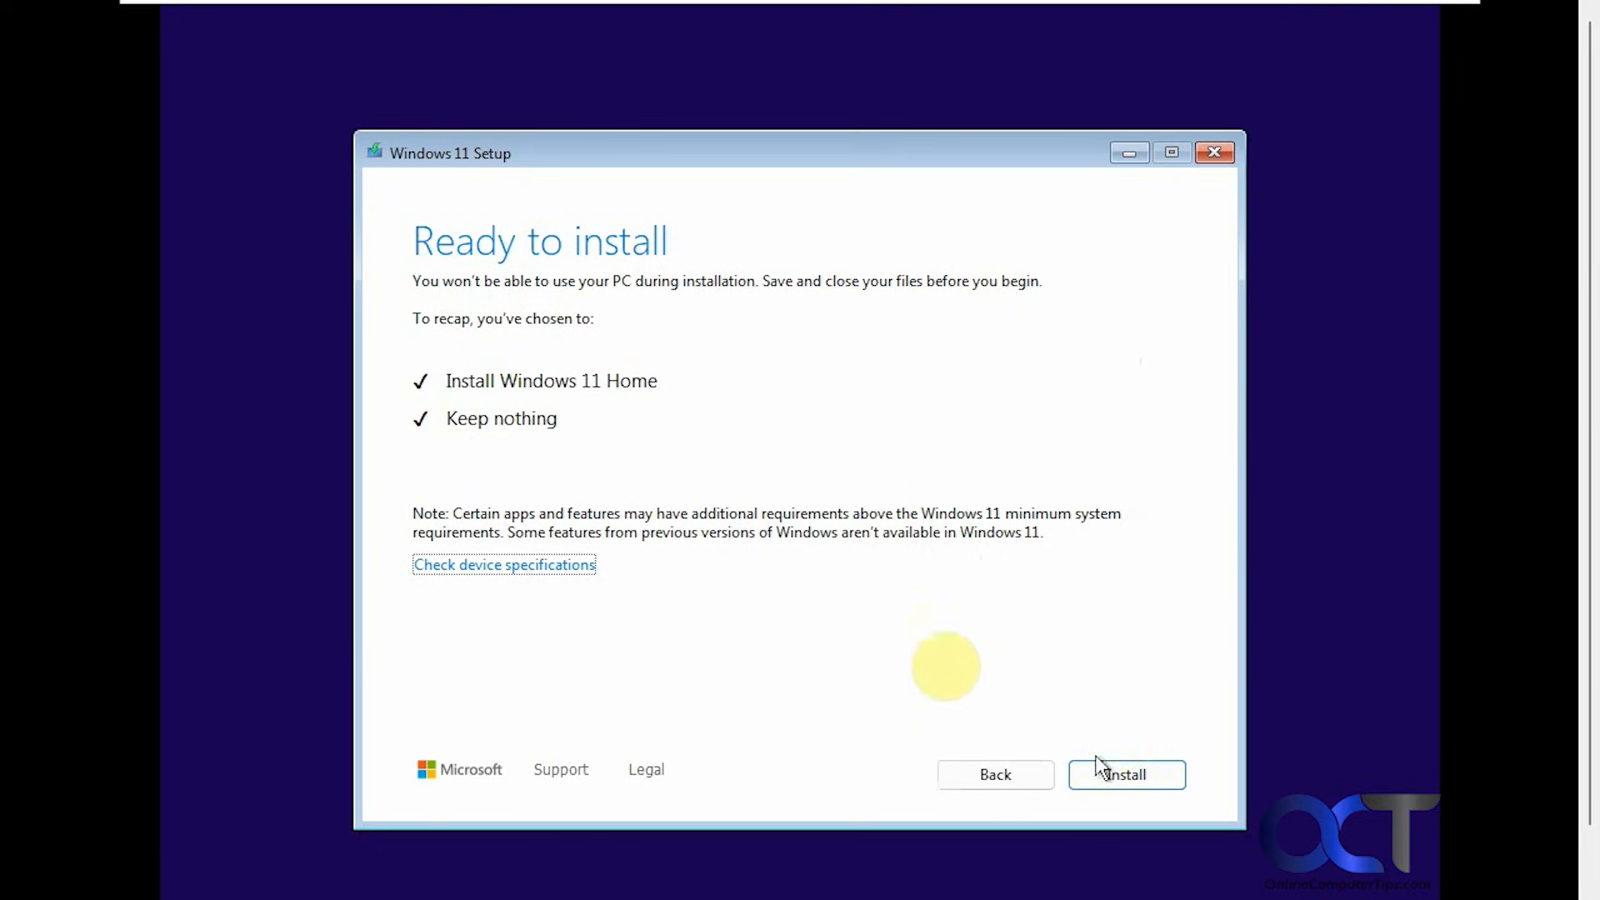
left_click(1125, 774)
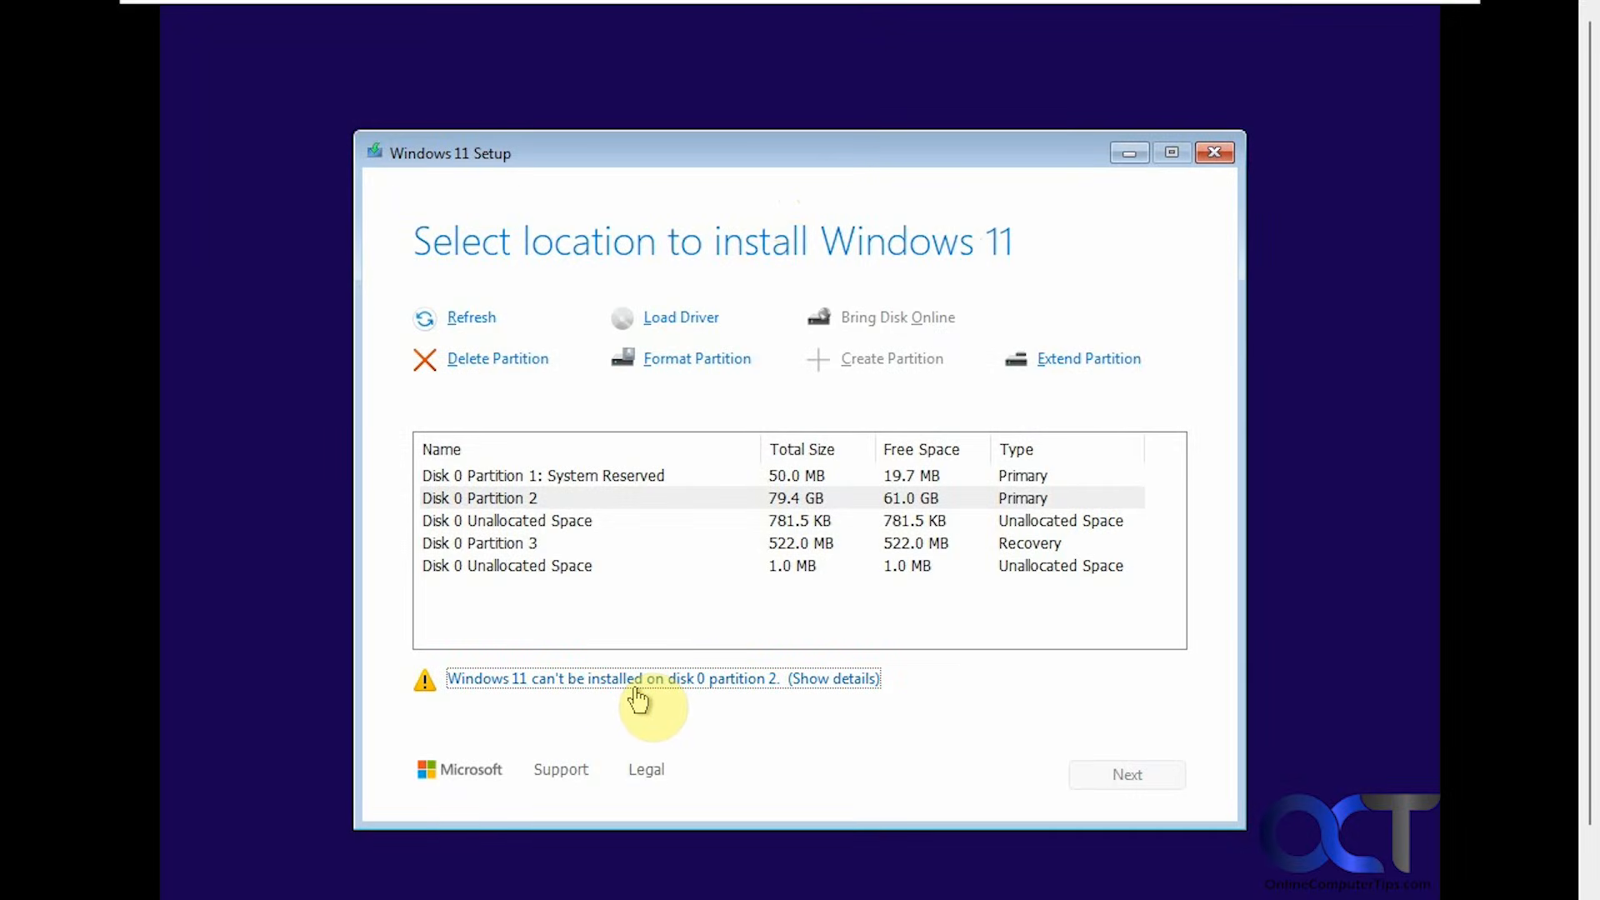
mouse_move(724, 726)
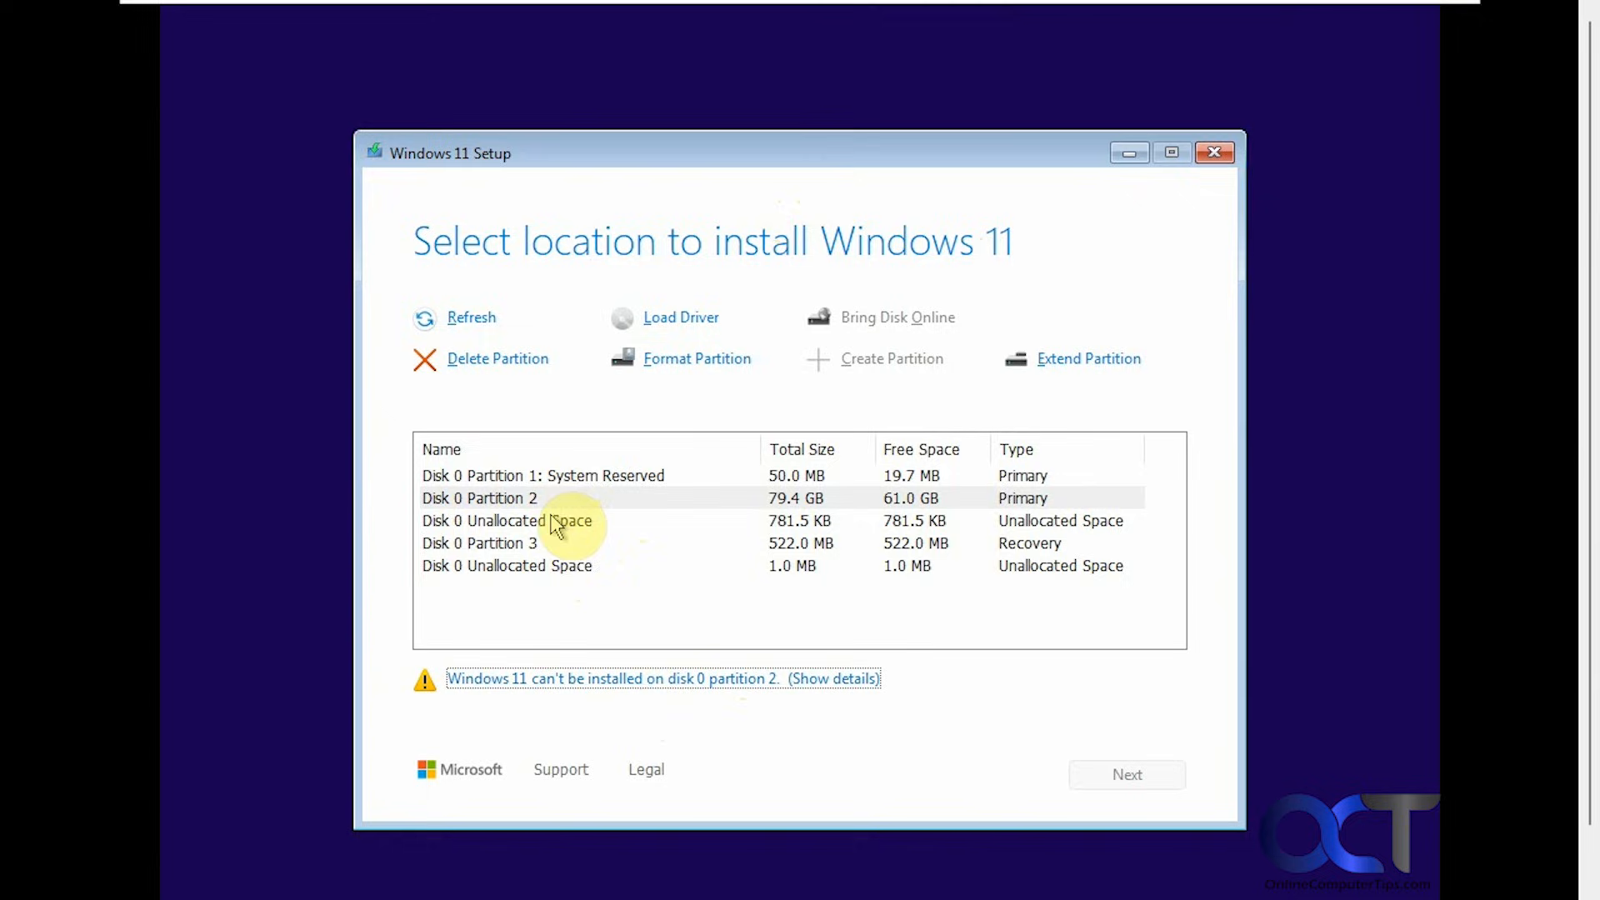
Step: Delete Disk 0's System Reserved, 79.4 GB primary and recovery partitions
left_click(542, 476)
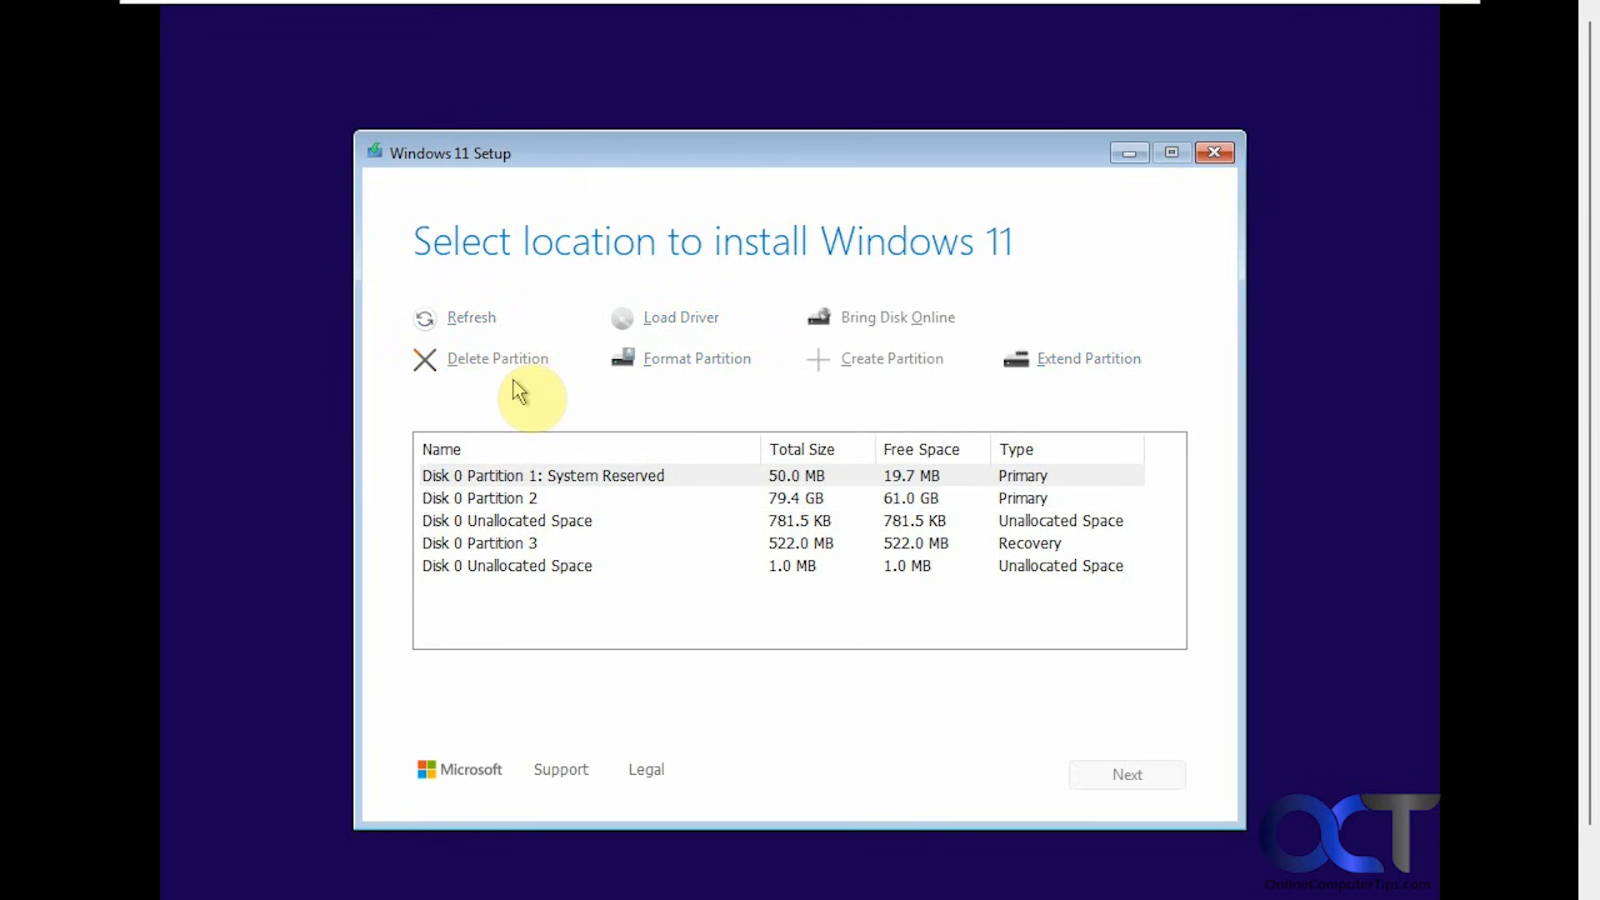
left_click(497, 358)
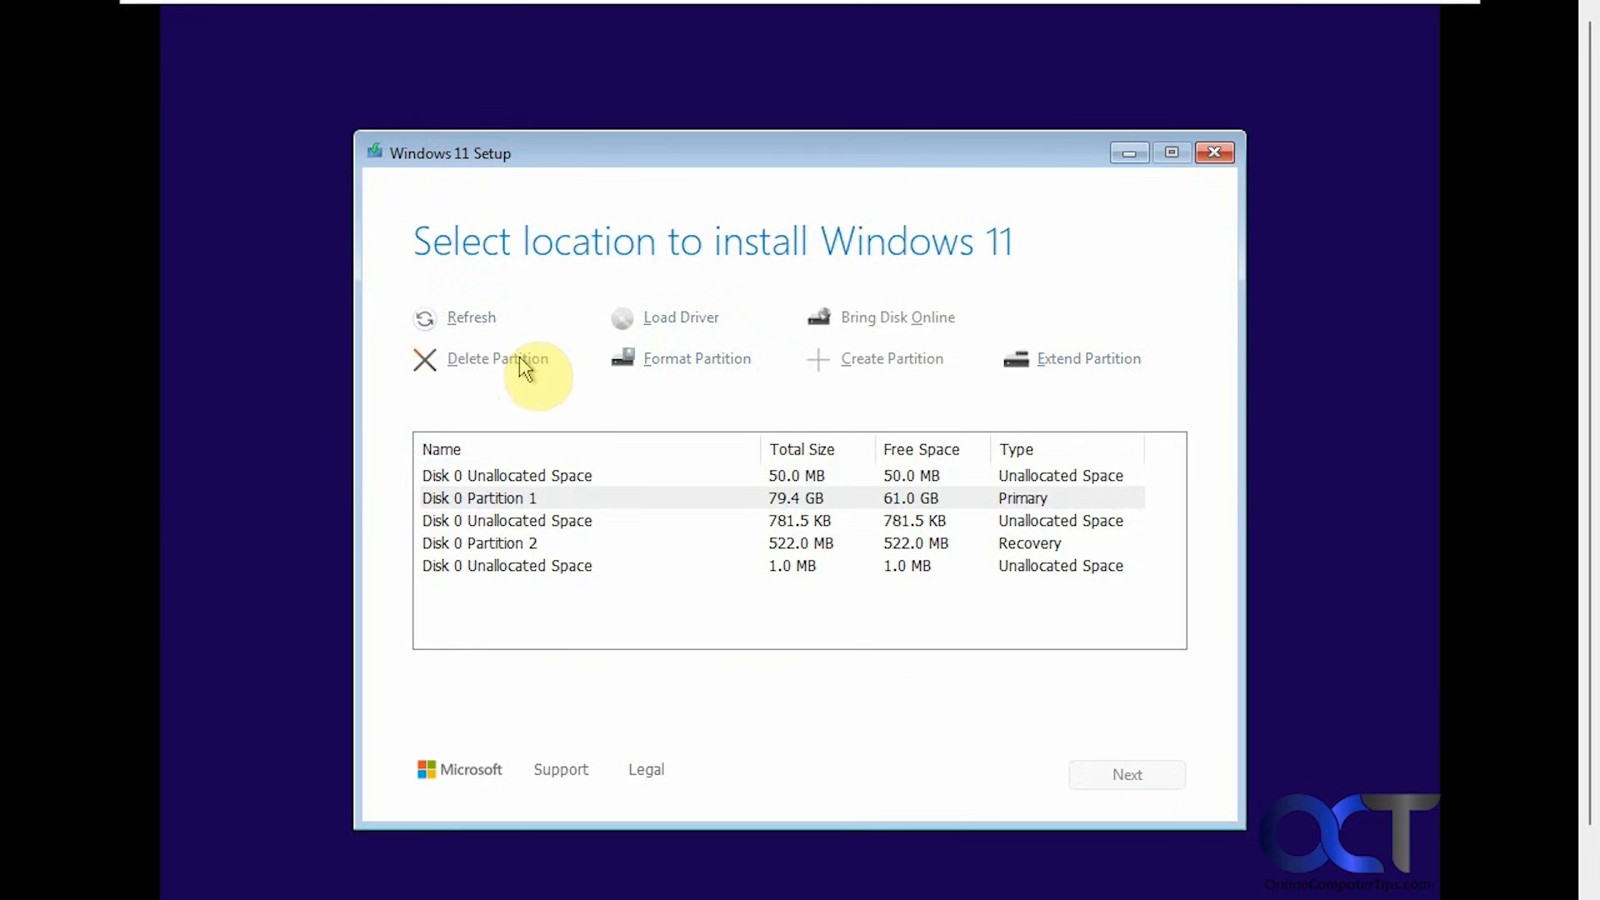
left_click(496, 358)
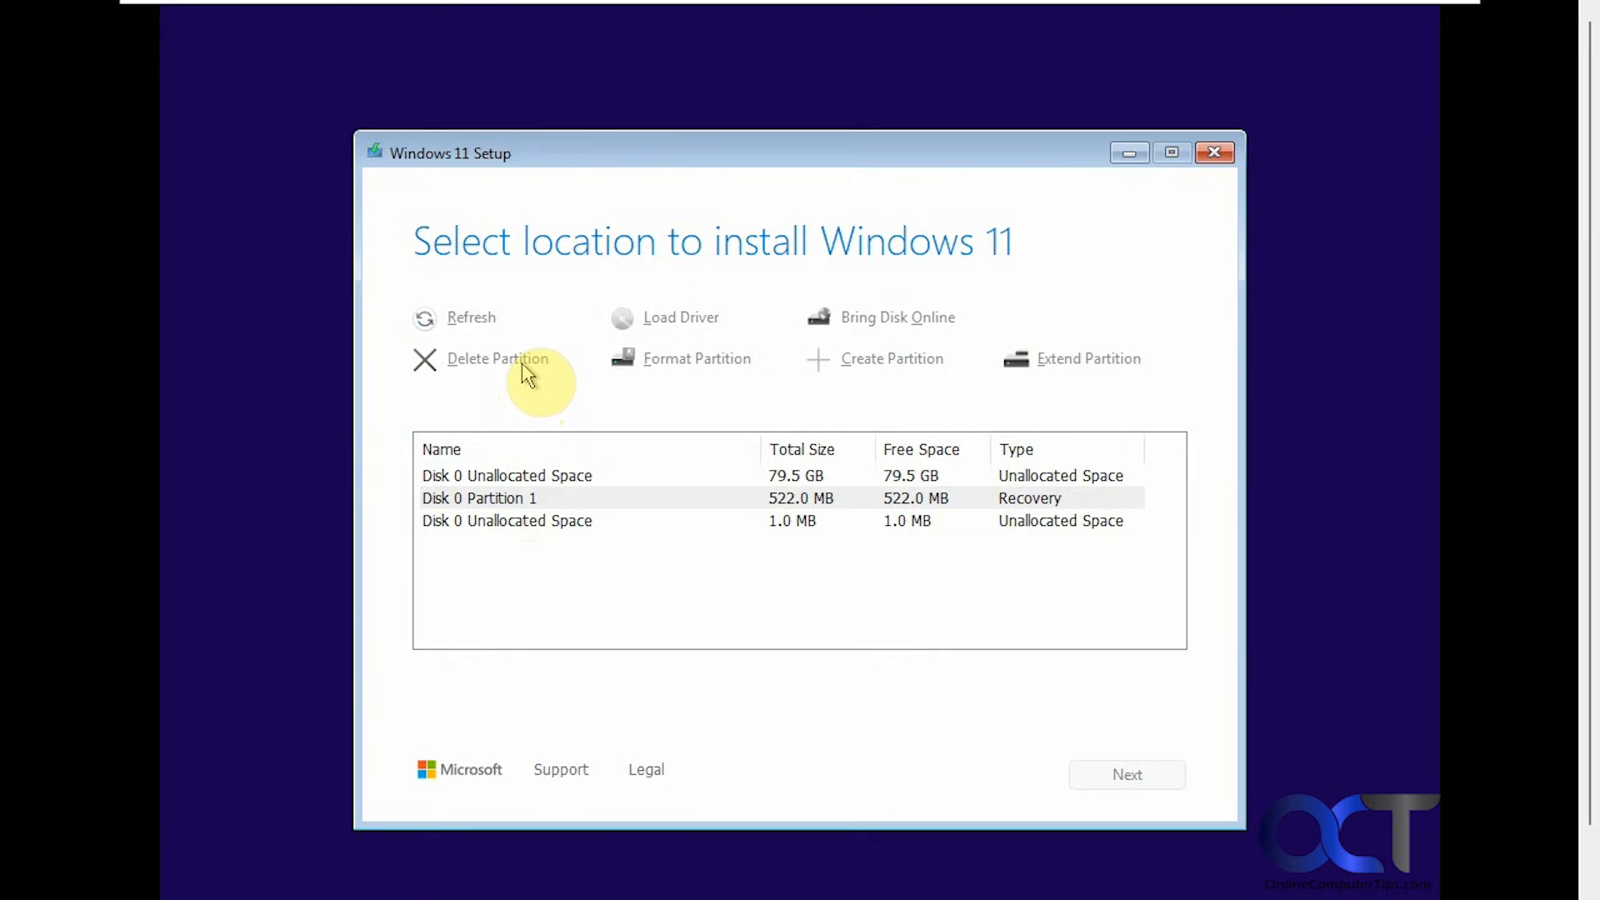
left_click(497, 359)
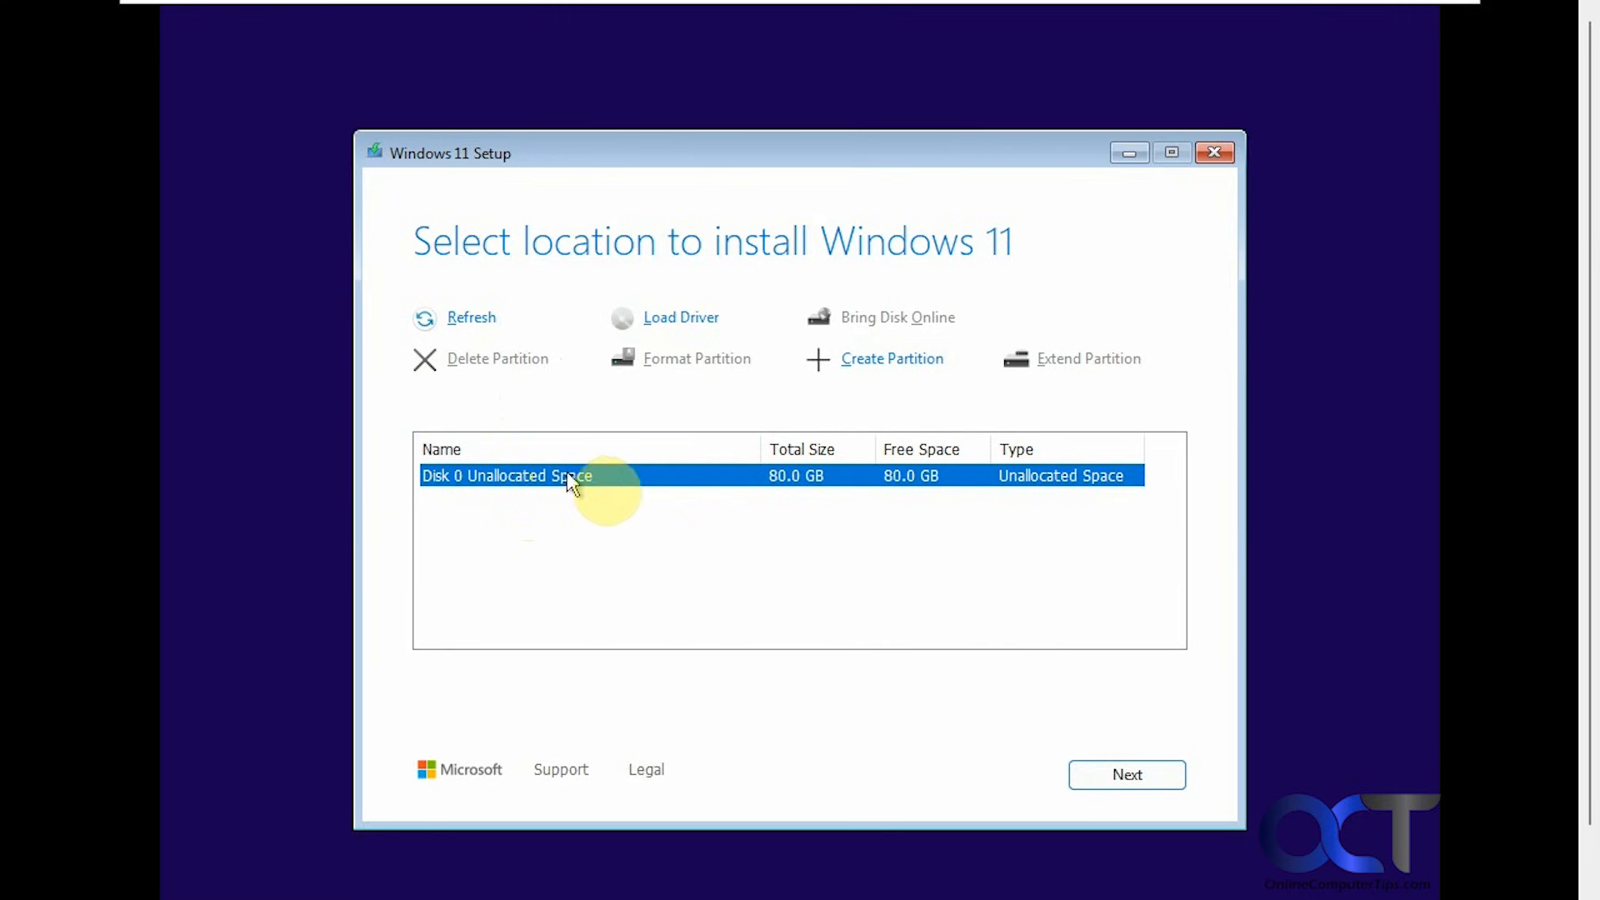
mouse_move(737, 488)
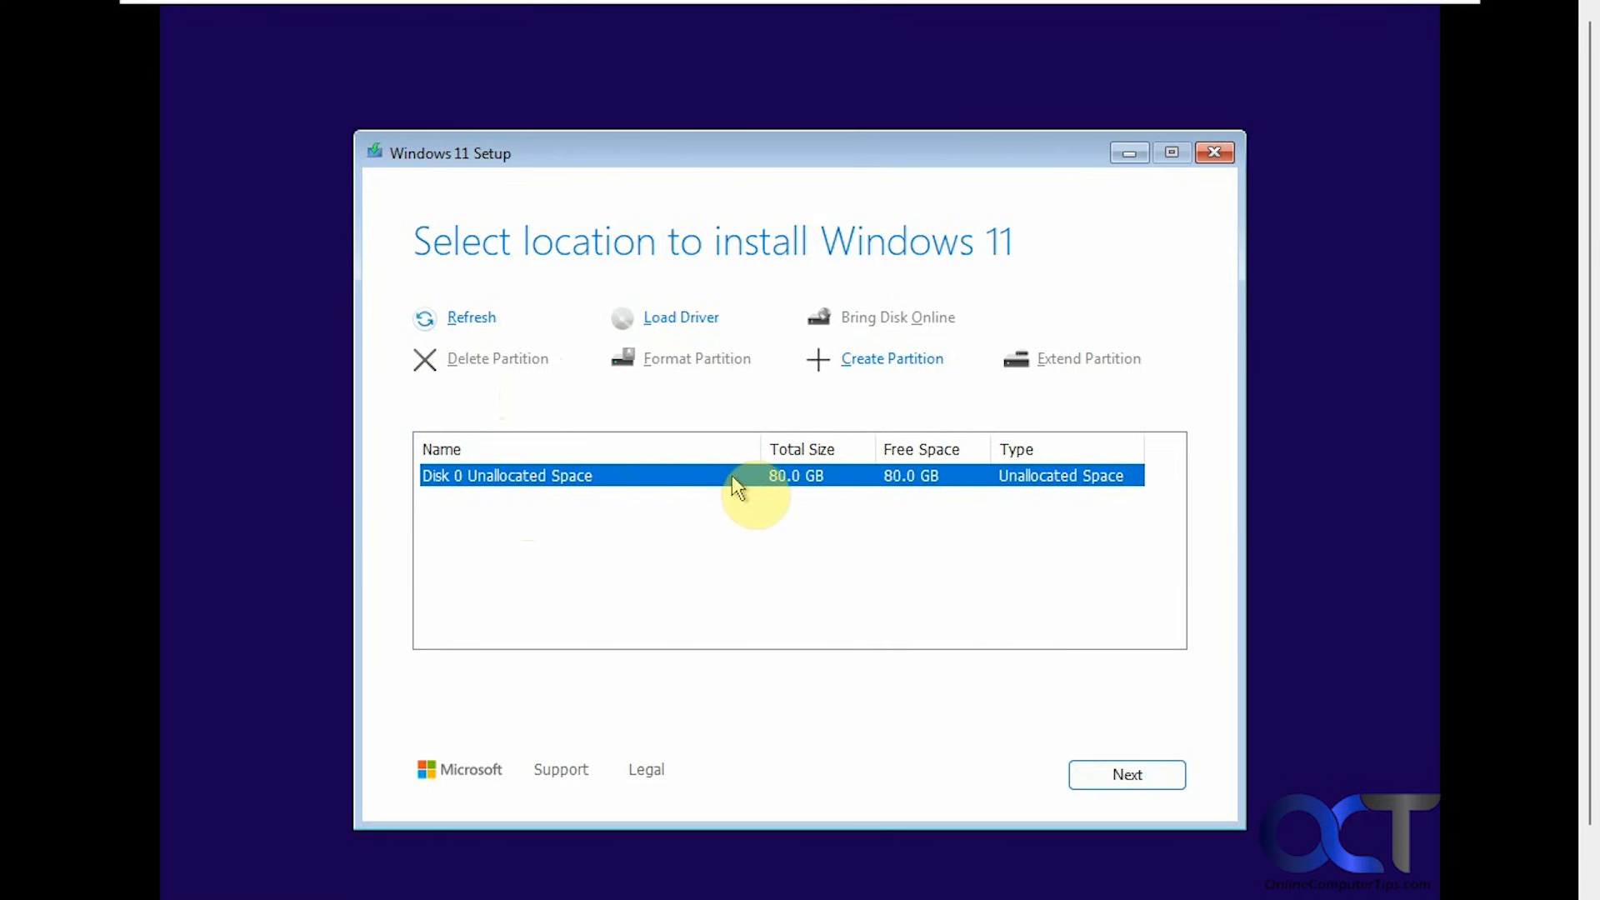
mouse_move(633, 490)
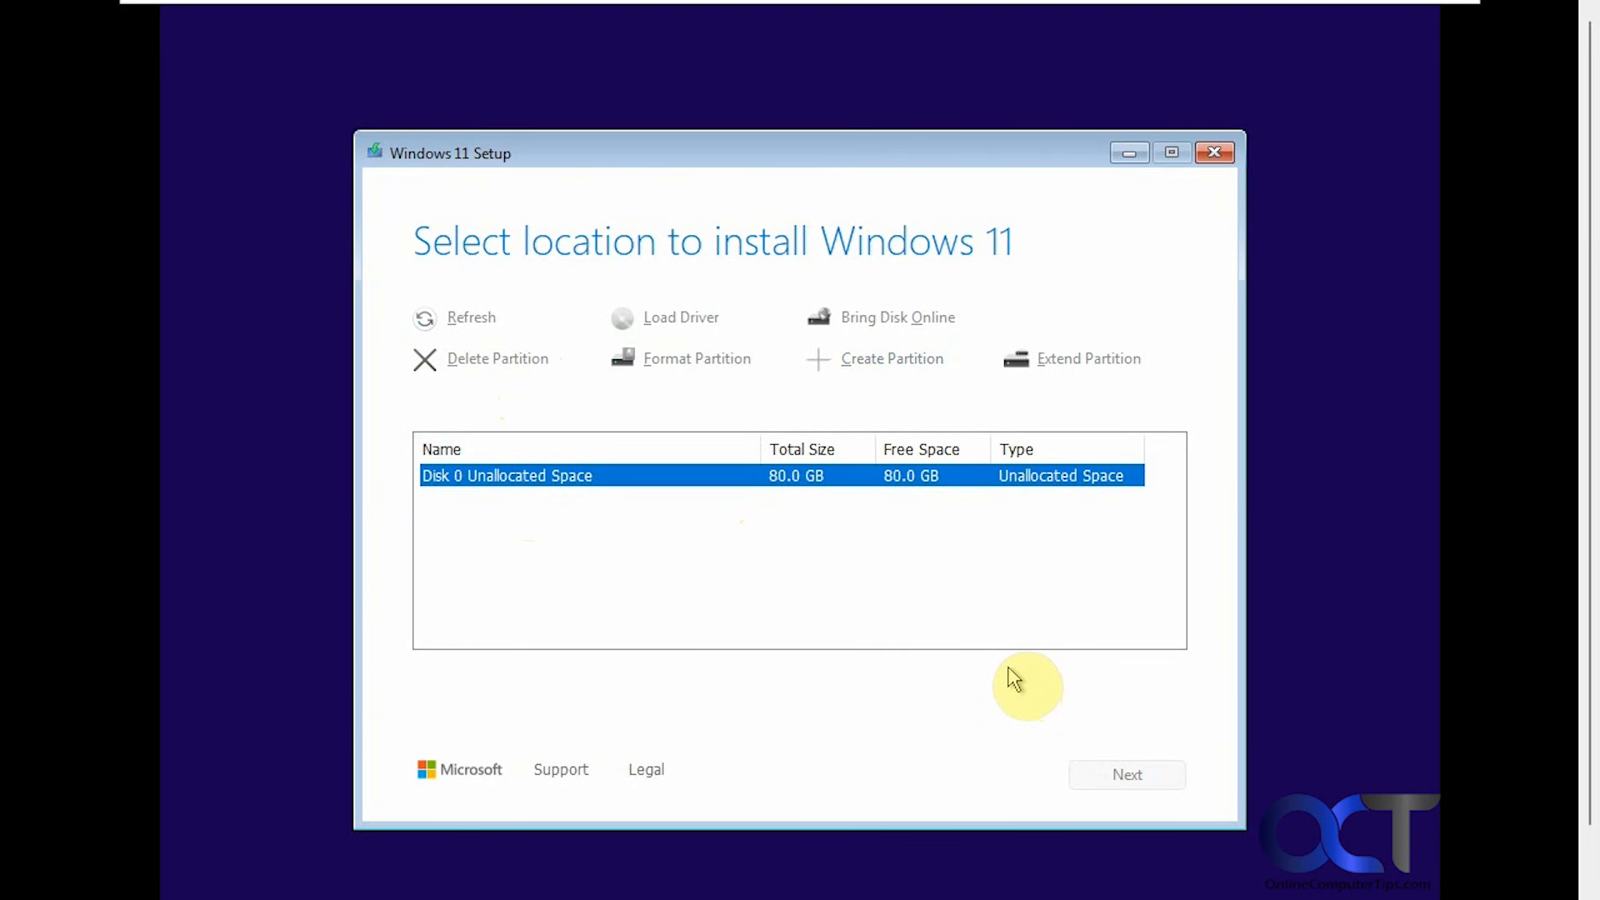
Step: Continue installing onto Disk 0's 80.0 GB unallocated space
left_click(1126, 774)
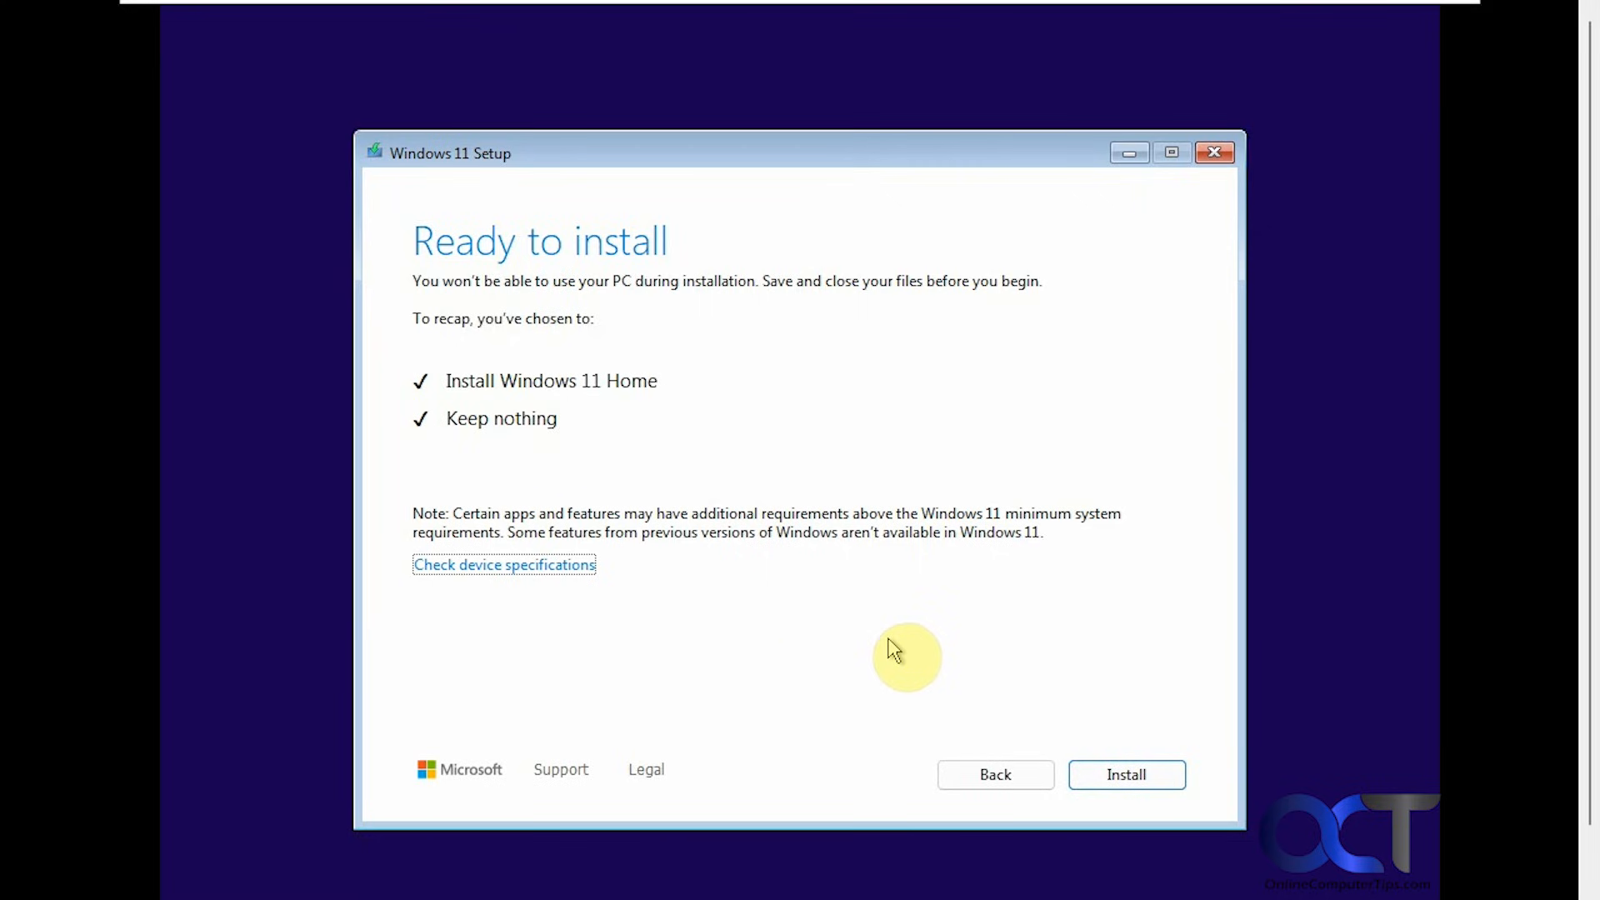
mouse_move(757, 472)
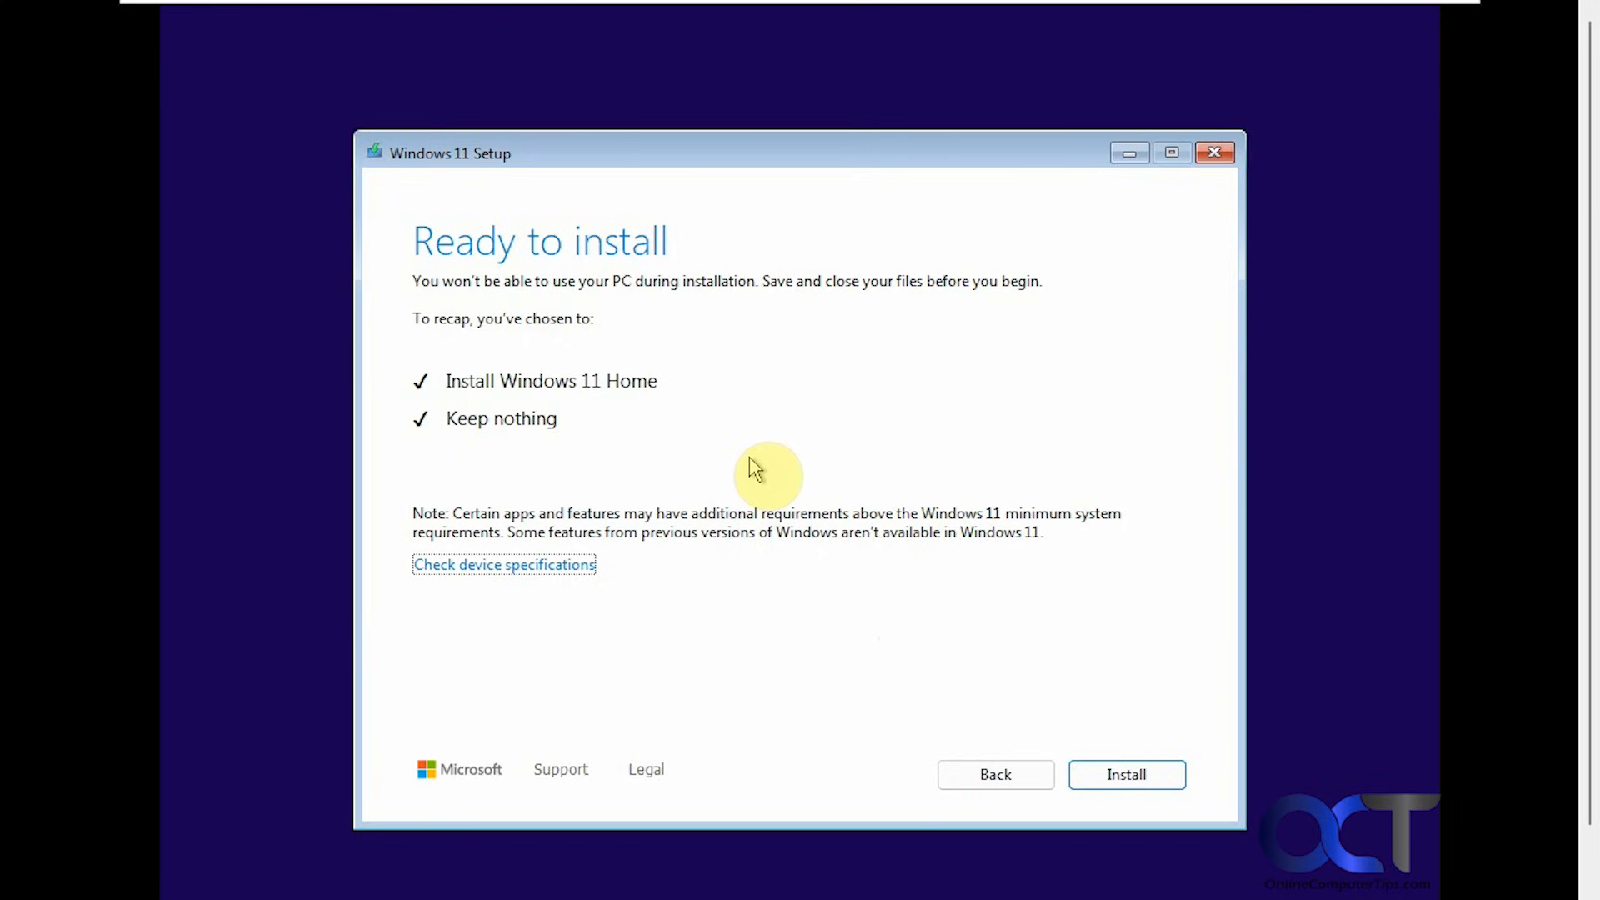